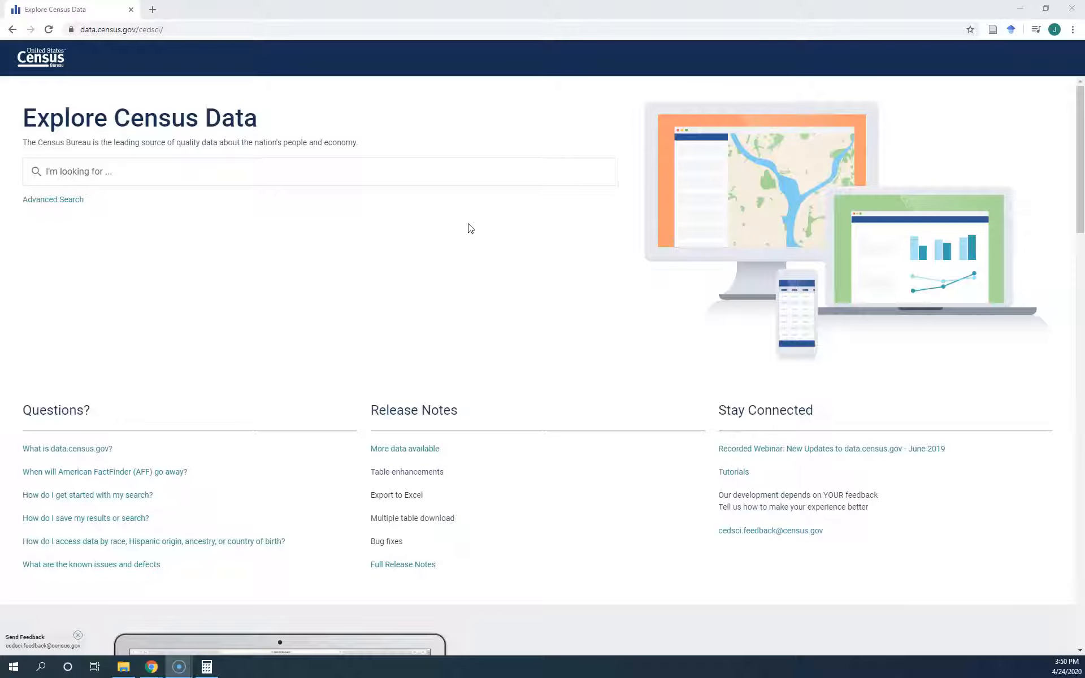
Search 'what is commuting time in Phoenix' and open the Commuting Characteristics by Sex table
click(318, 172)
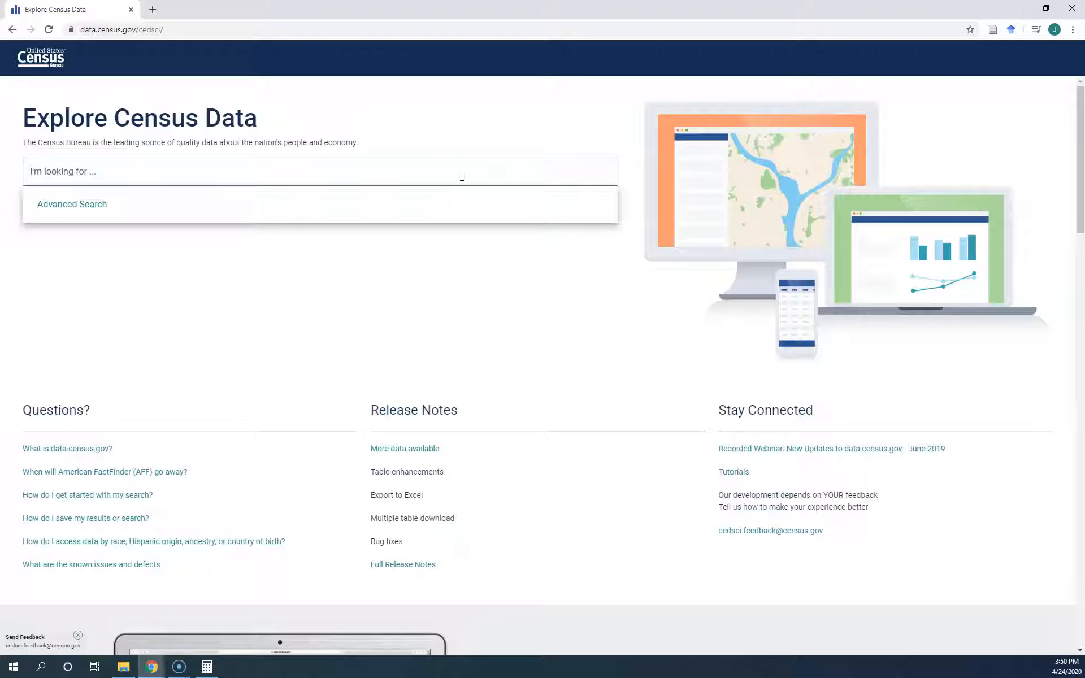
text(what is commuting time in Phoenix)
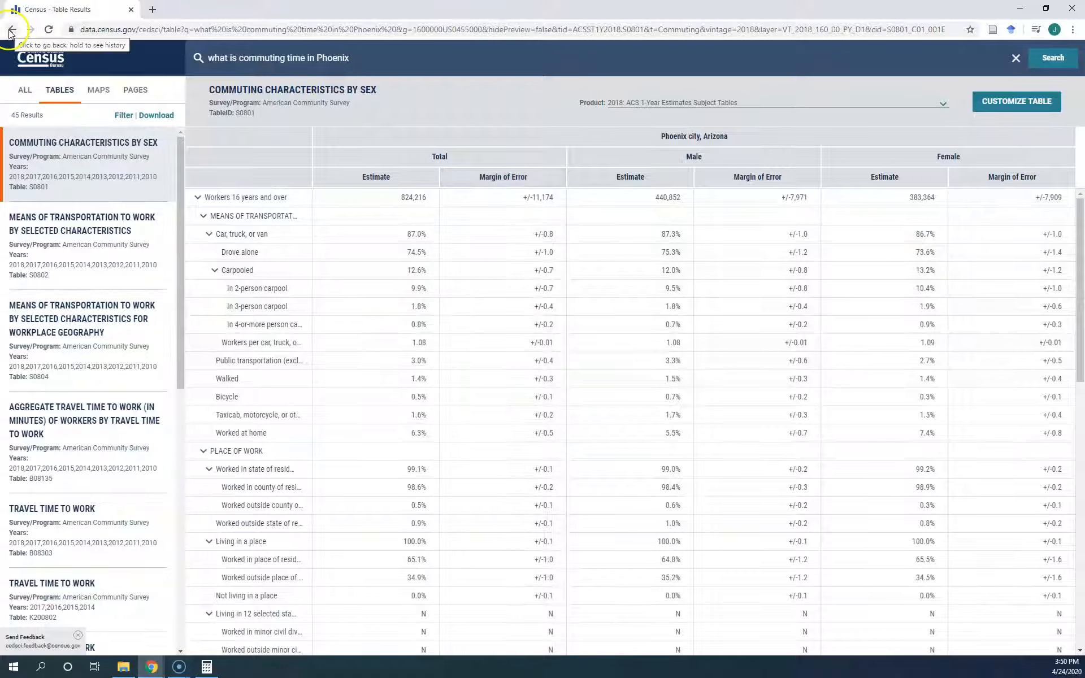
Go back to All results and scroll past the 25.7-minute travel time to the Phoenix map
click(9, 29)
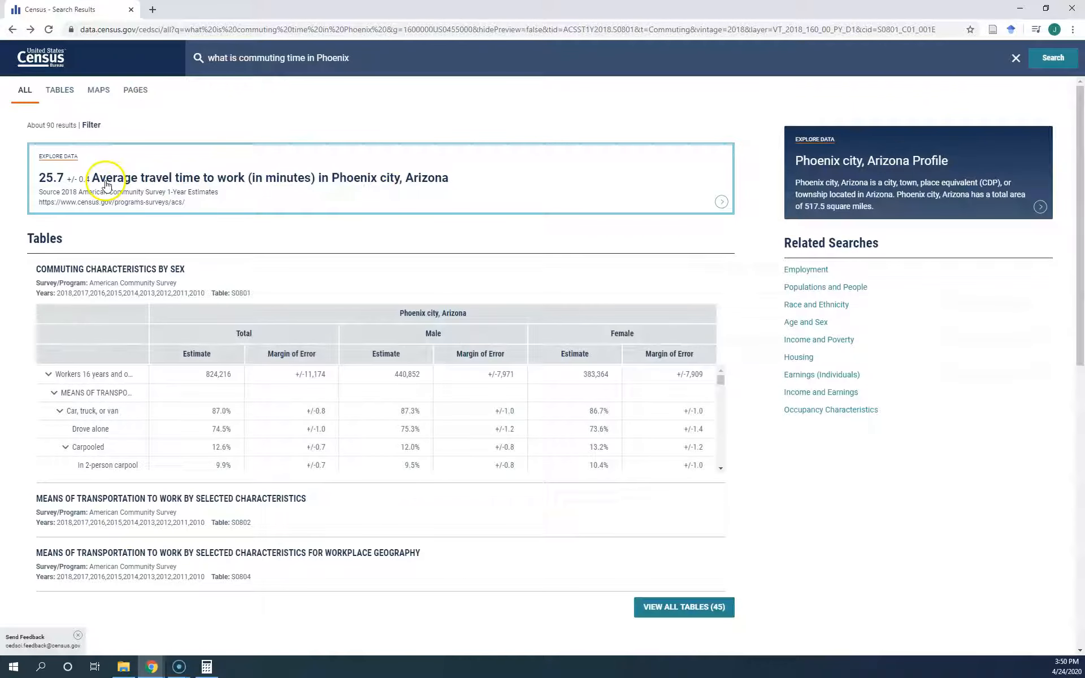
scroll(down, 3)
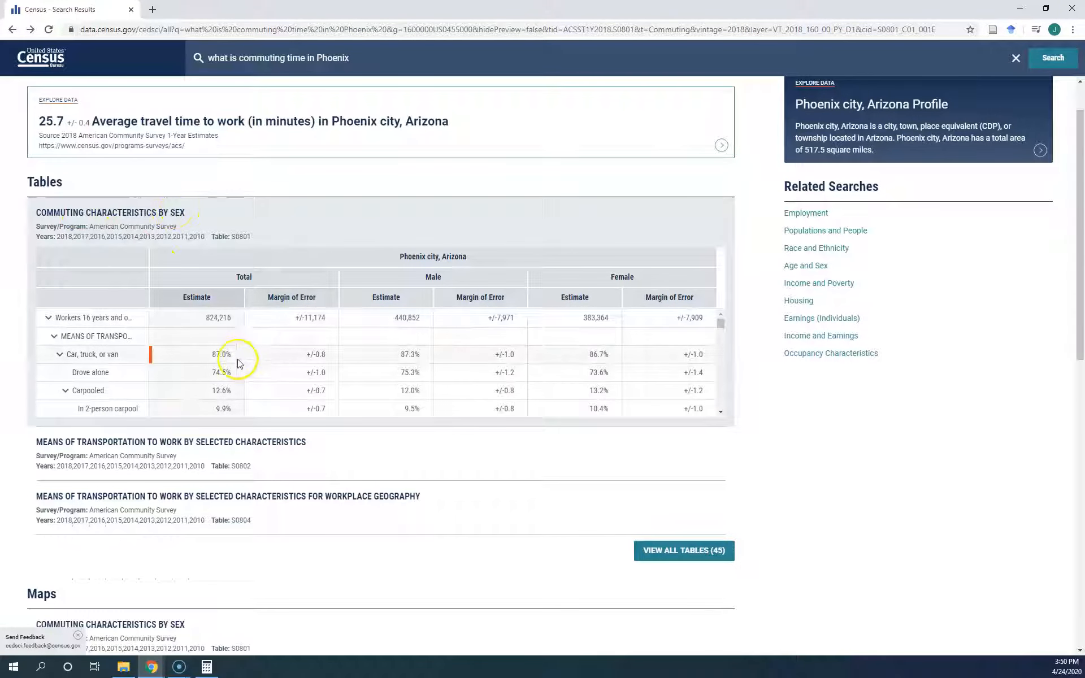
scroll(down, 3)
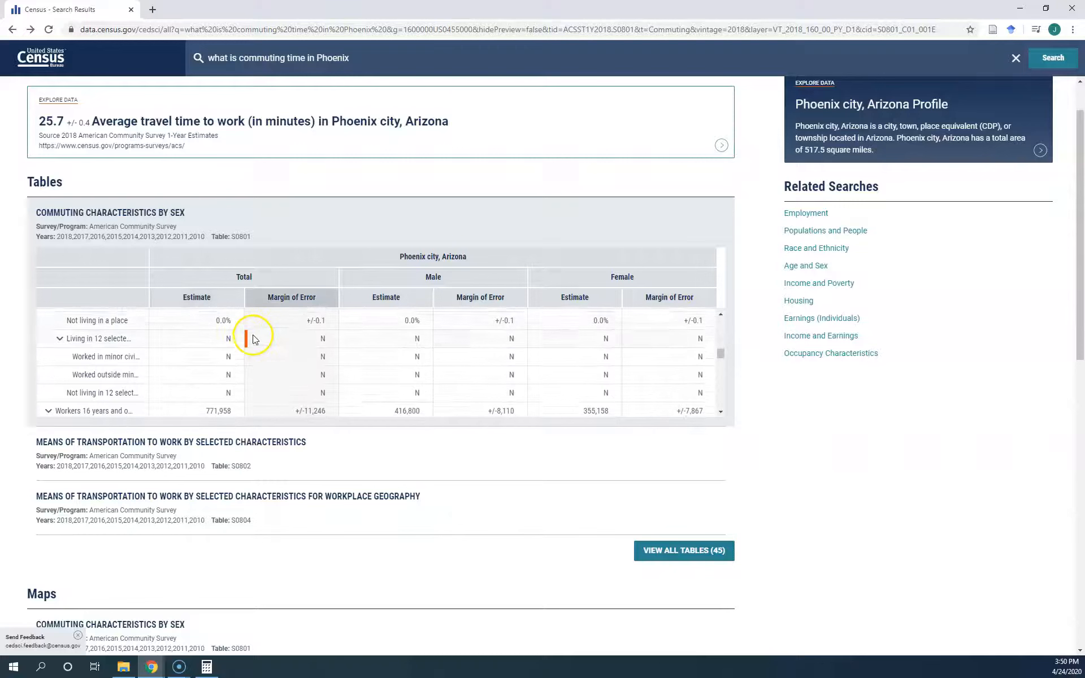
scroll(down, 3)
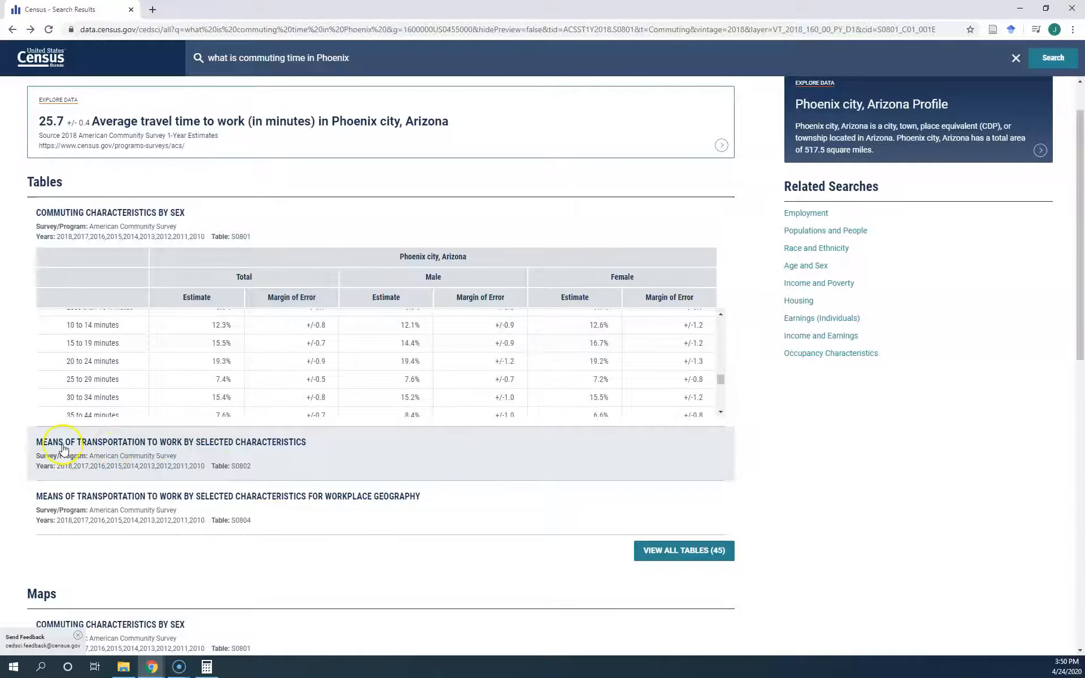
mouse_move(211, 448)
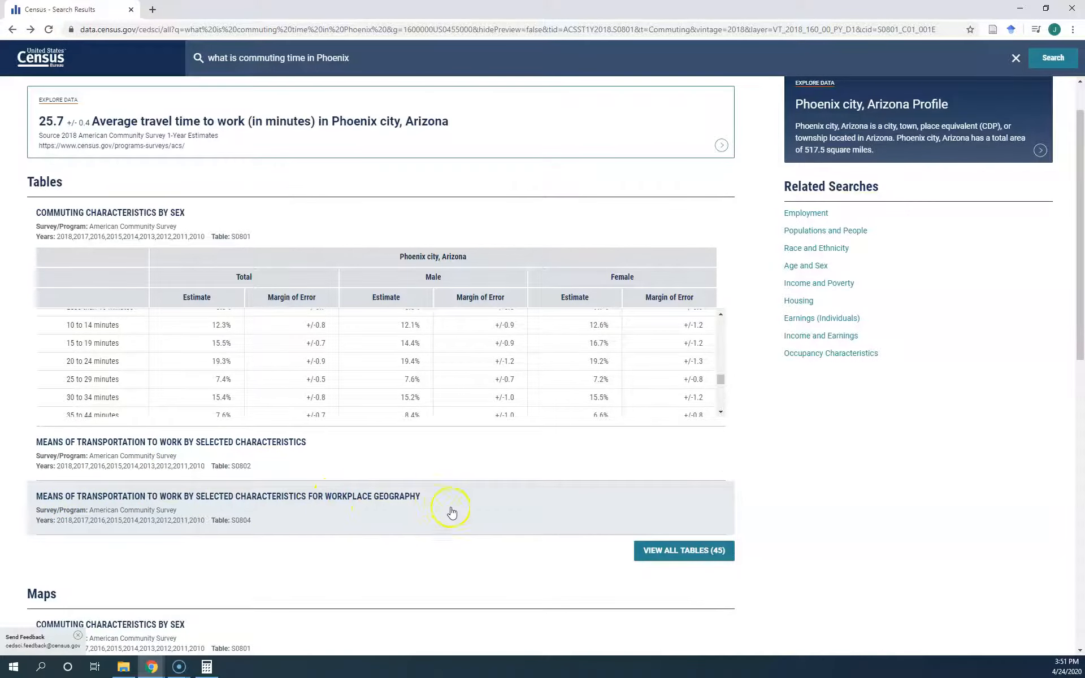
scroll(down, 3)
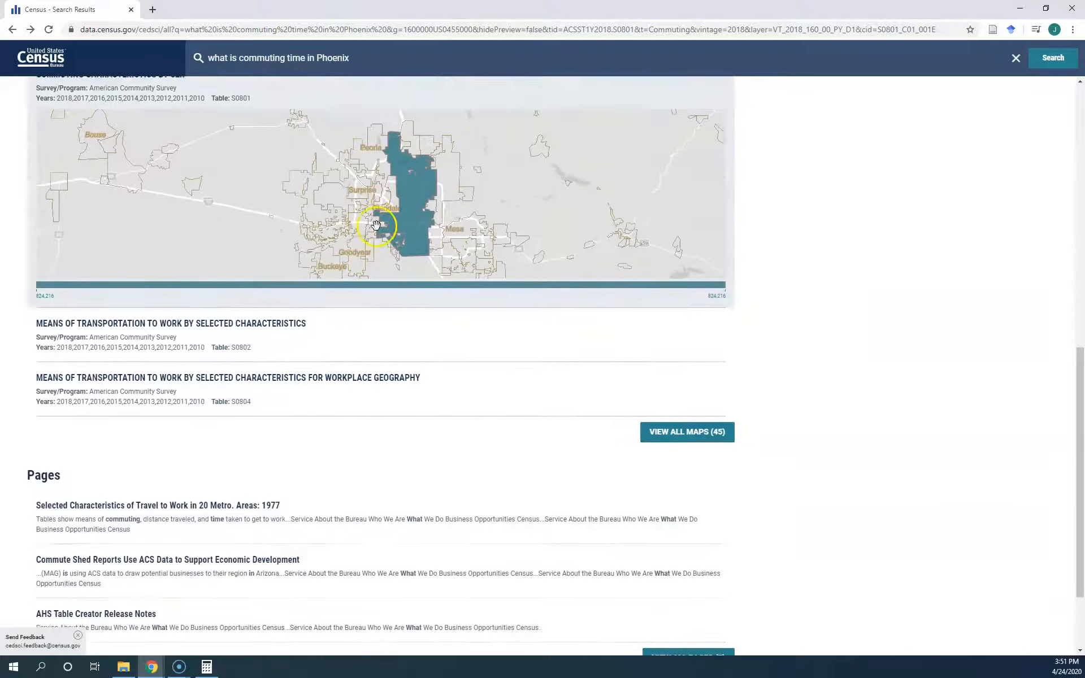
scroll(down, 3)
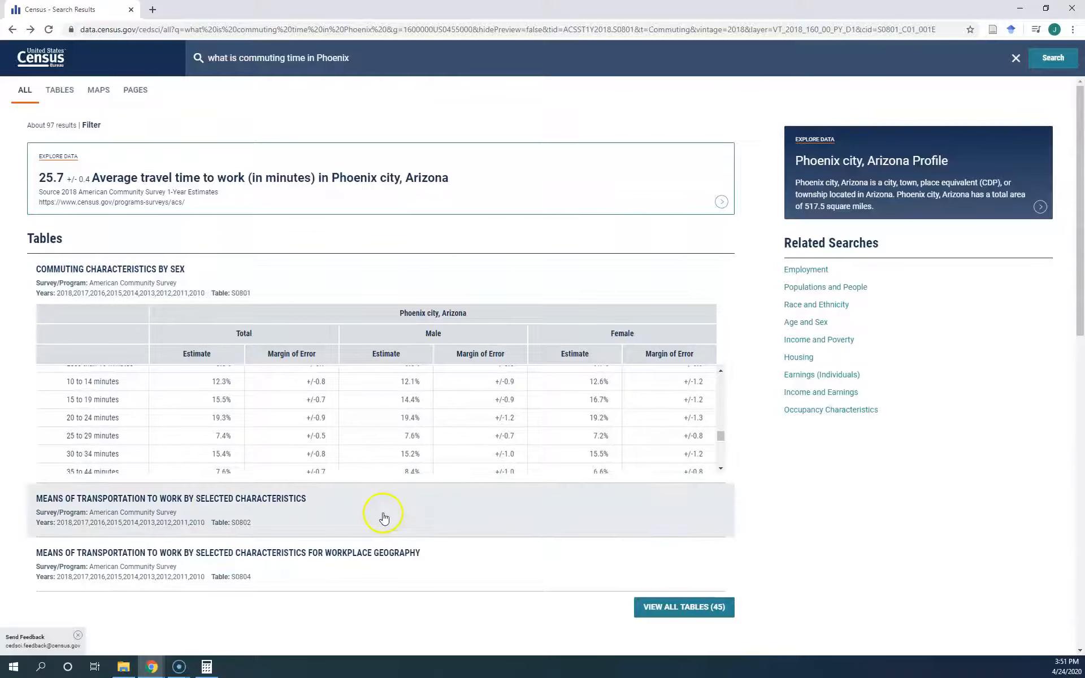
scroll(down, 3)
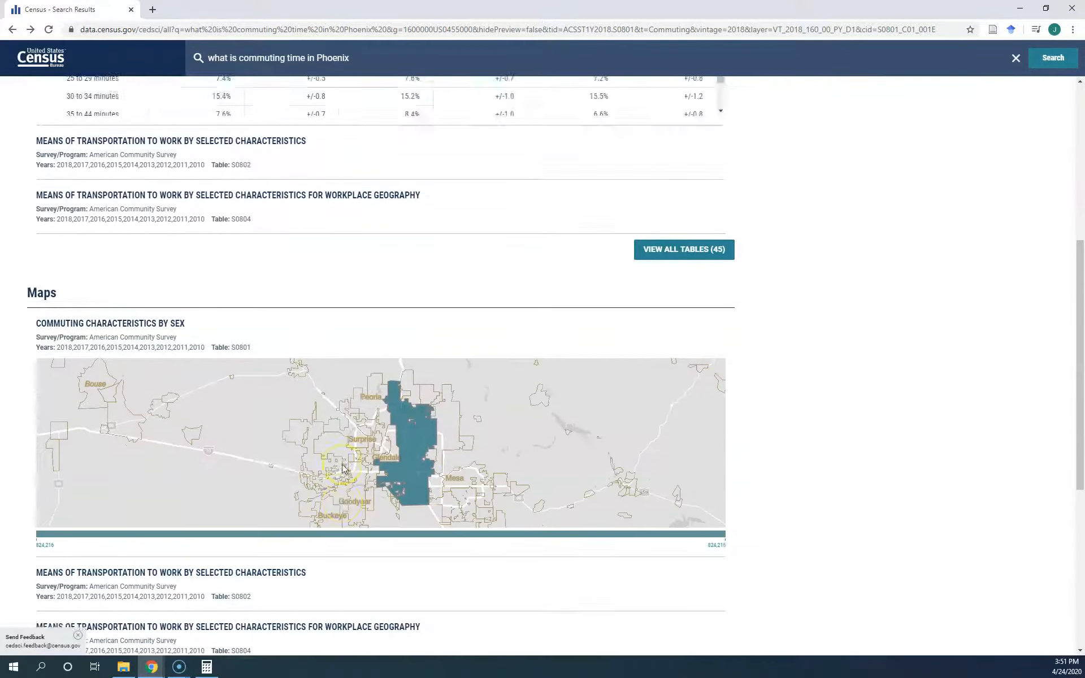
scroll(down, 3)
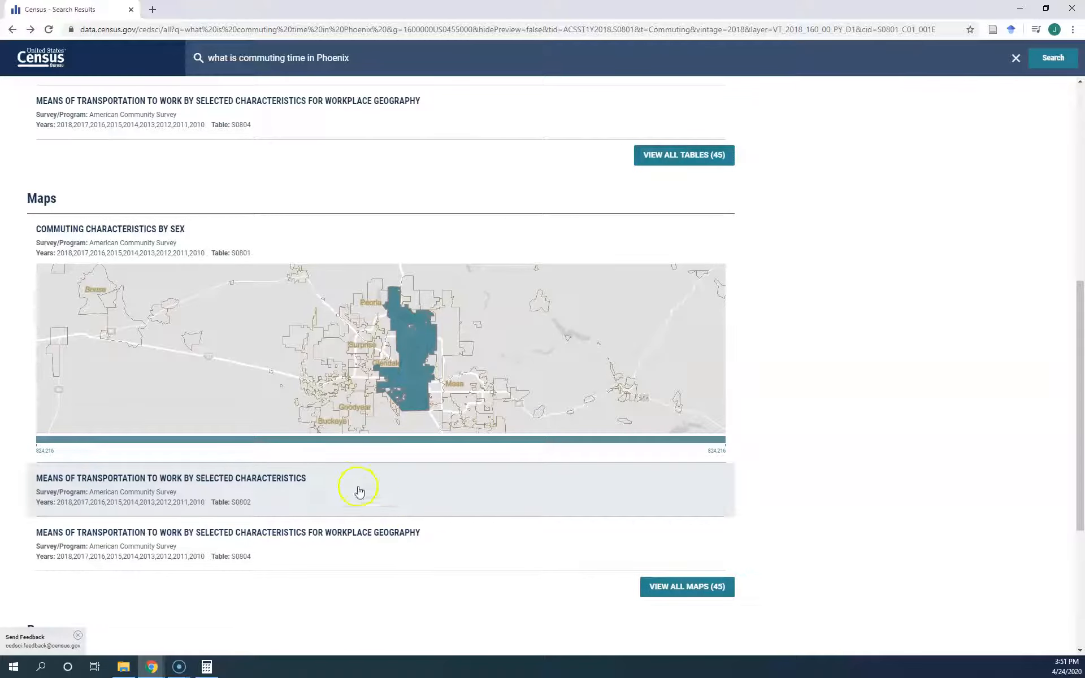
mouse_move(357, 496)
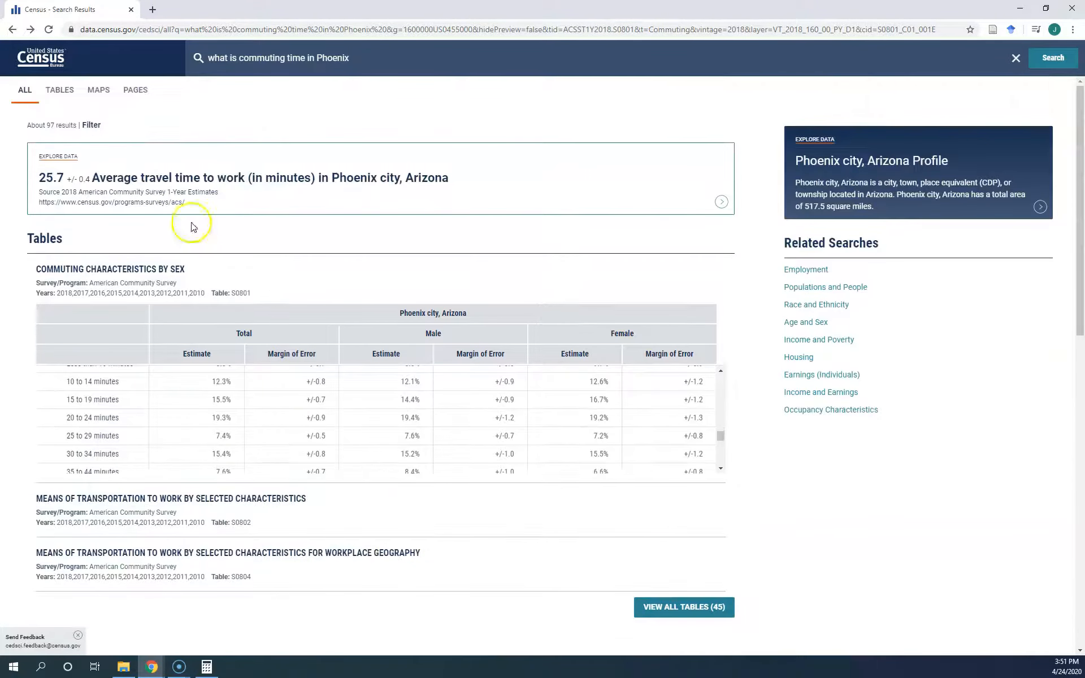
mouse_move(108, 163)
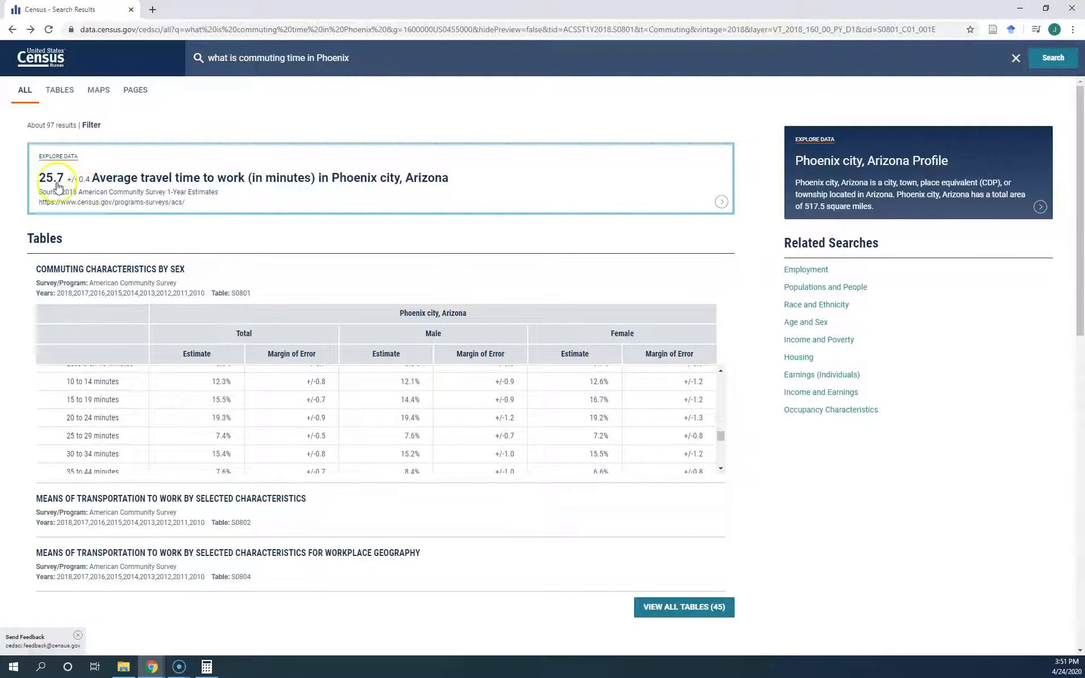
mouse_move(88, 192)
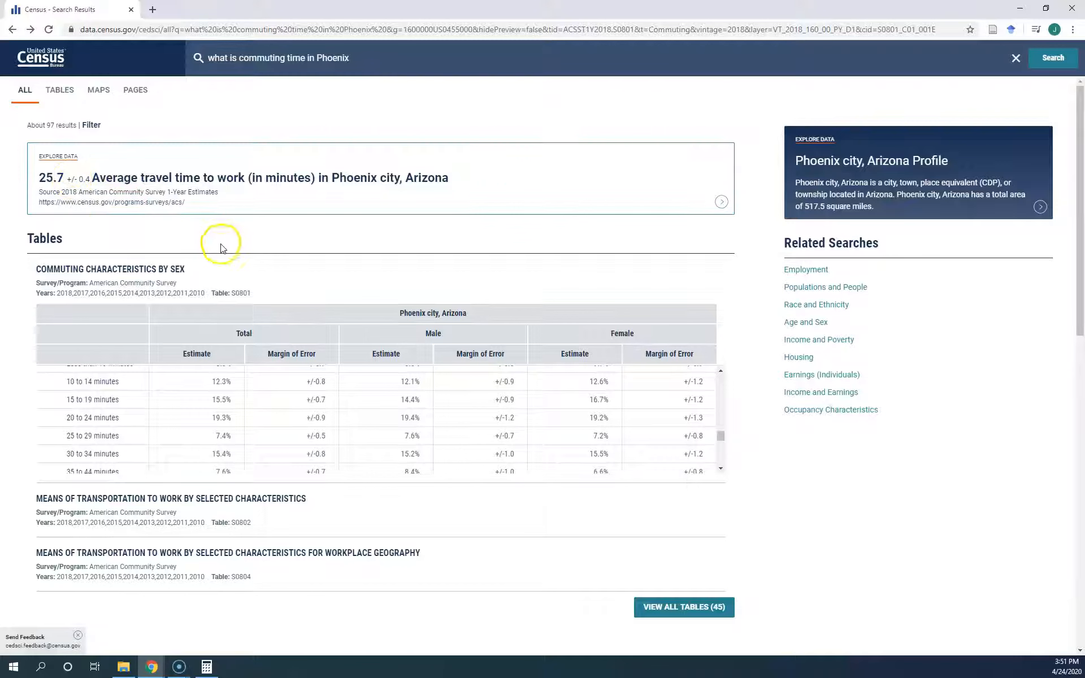
mouse_move(45, 197)
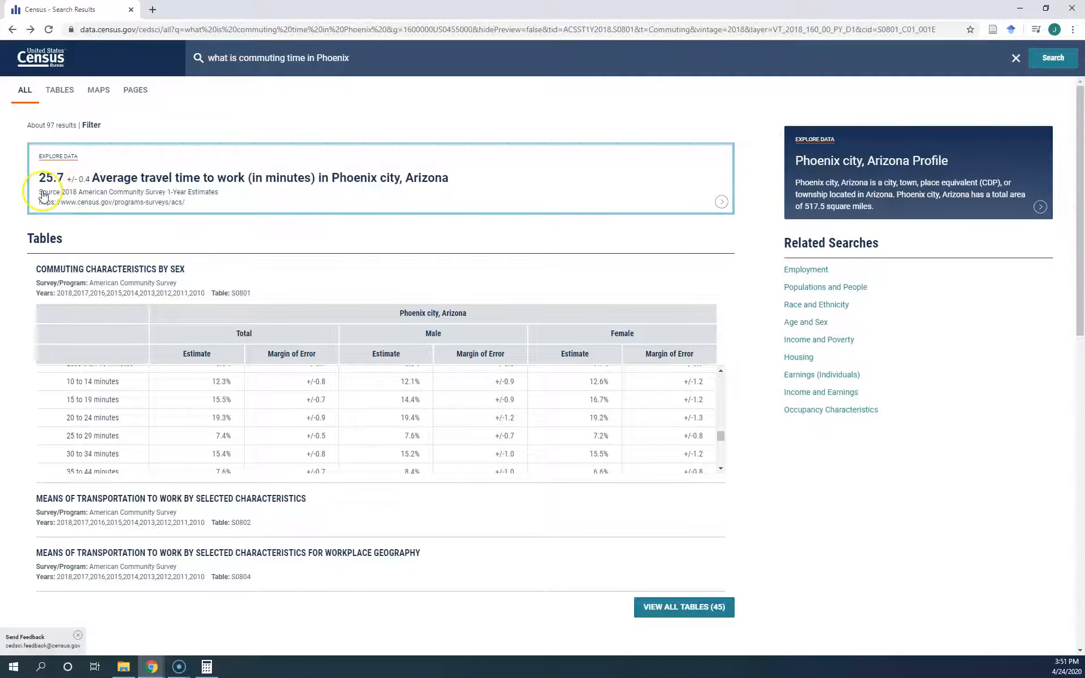
mouse_move(113, 203)
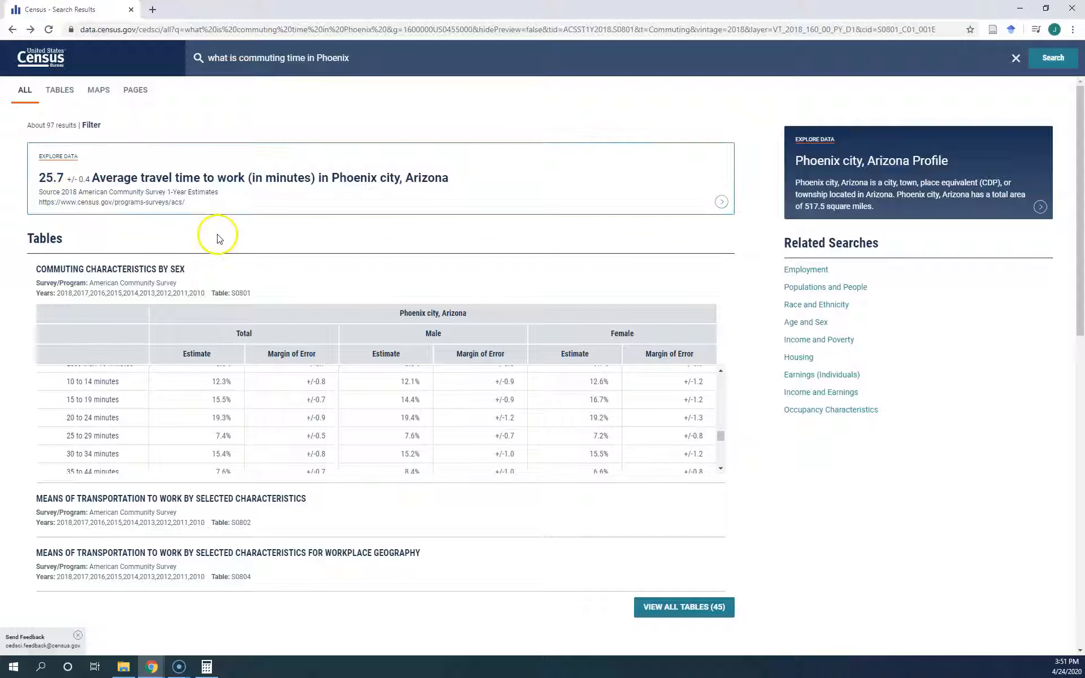
mouse_move(277, 241)
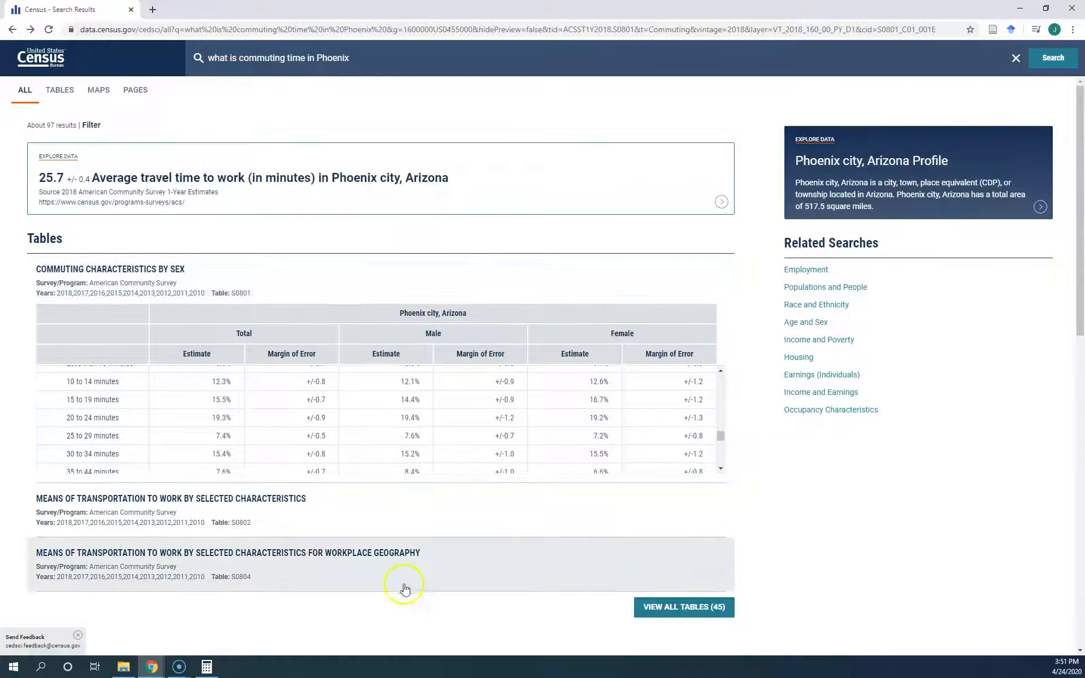
mouse_move(199, 207)
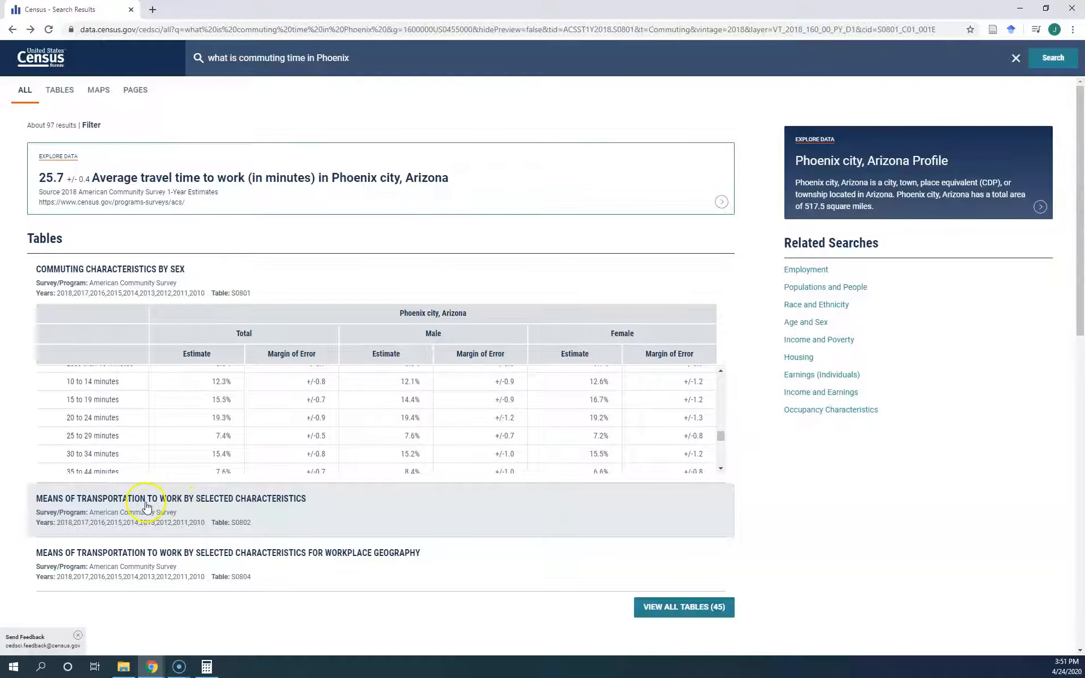
click(170, 498)
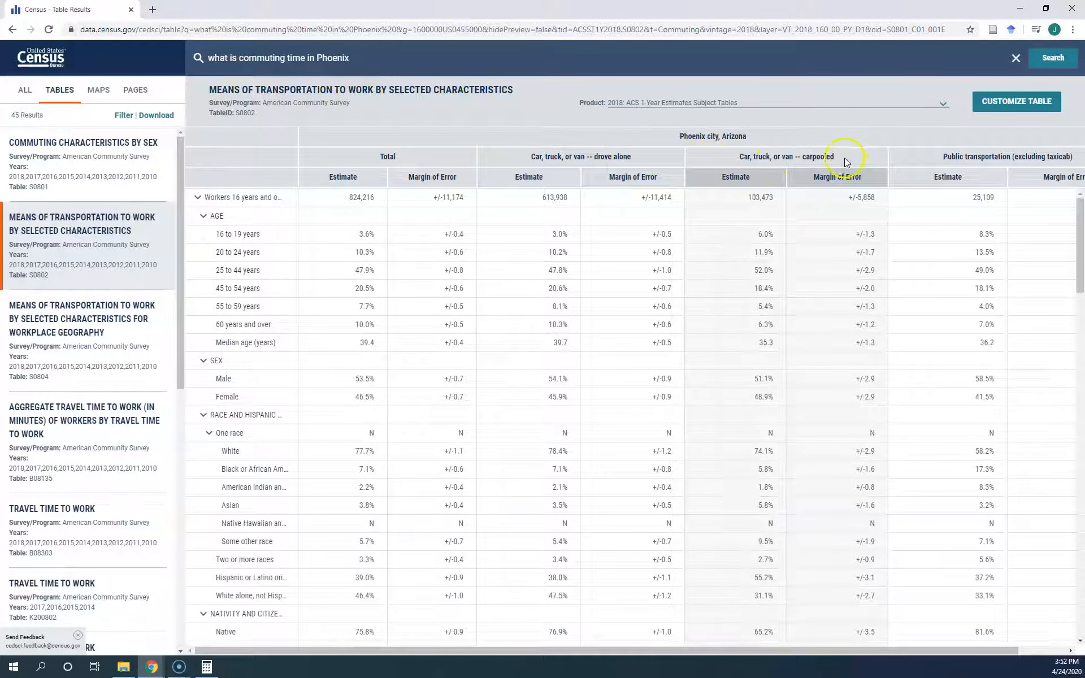
scroll(down, 3)
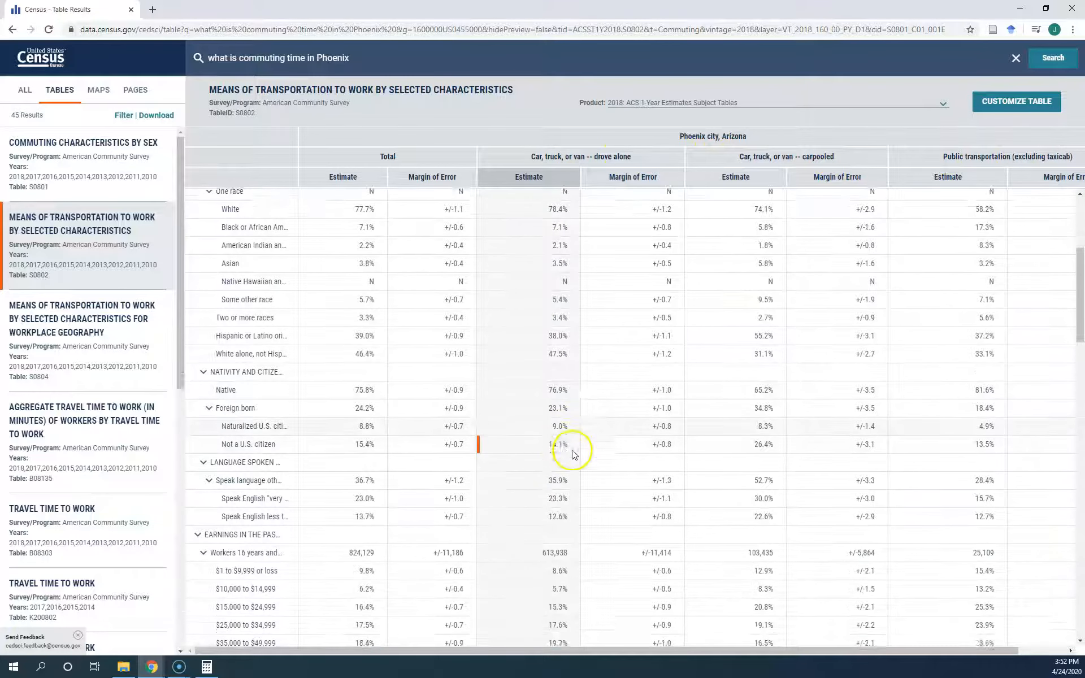
scroll(down, 3)
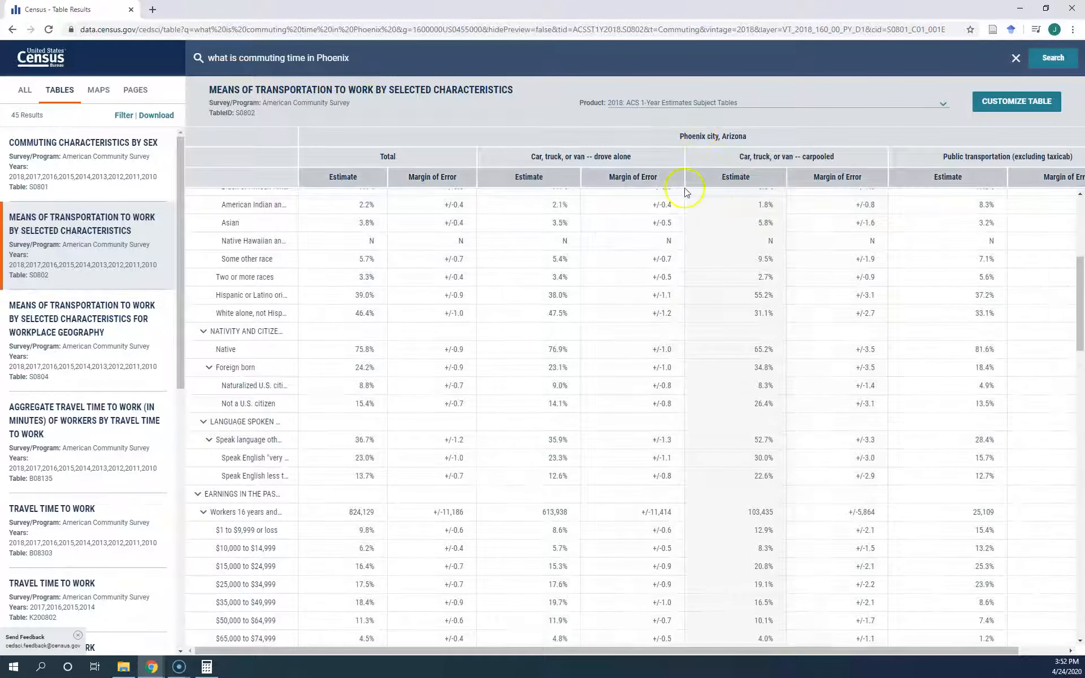
scroll(down, 3)
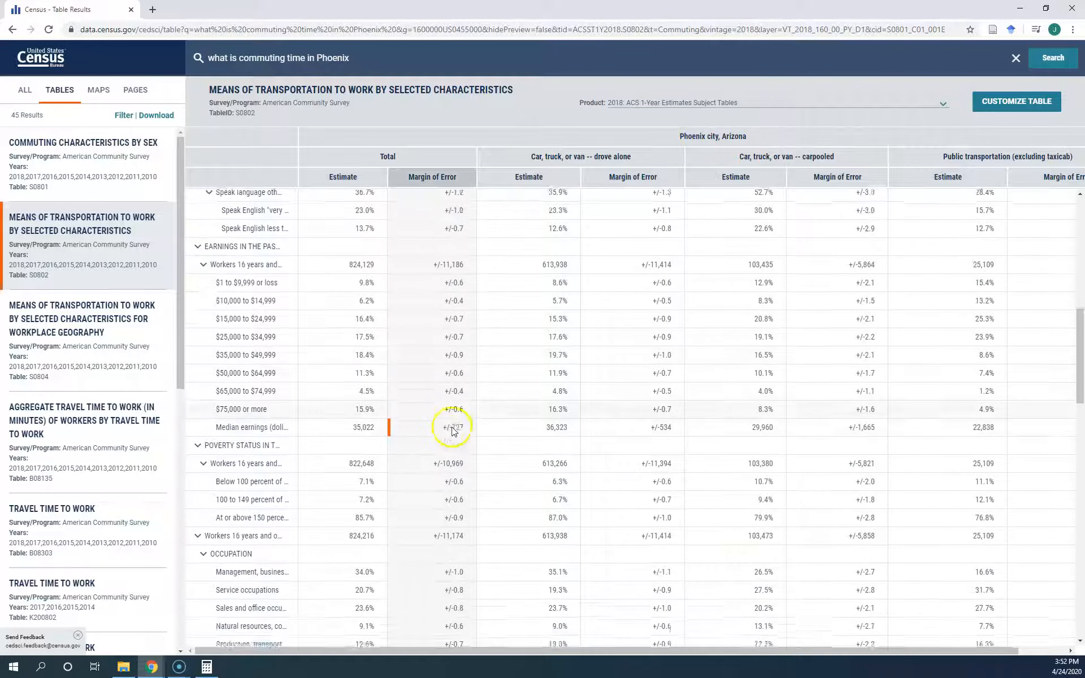
scroll(down, 3)
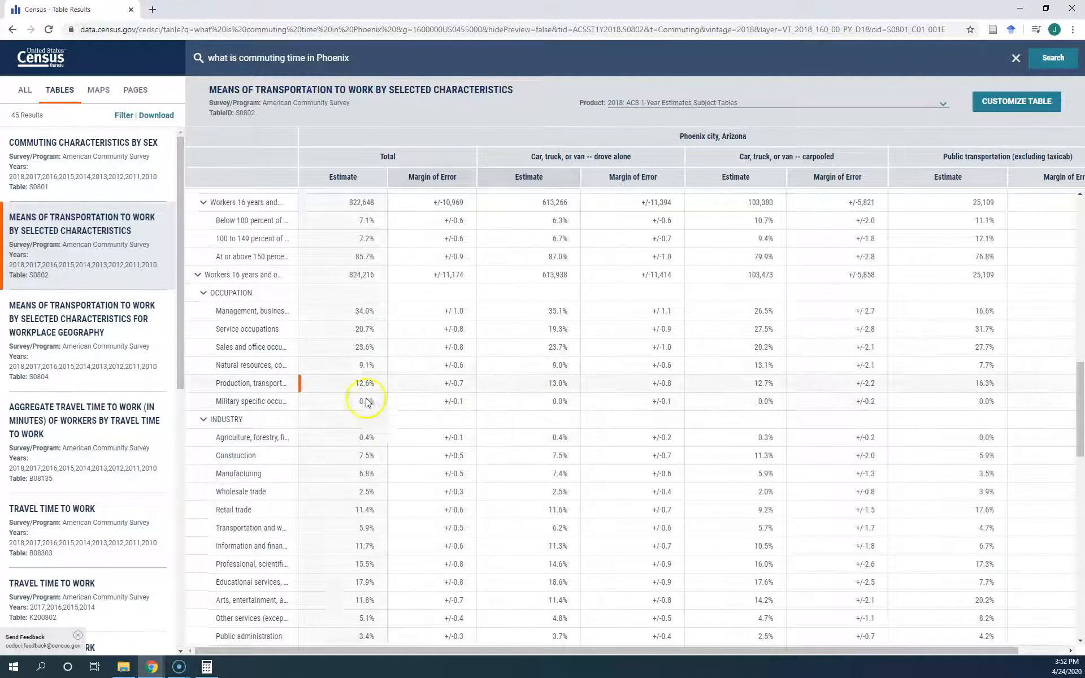
scroll(down, 3)
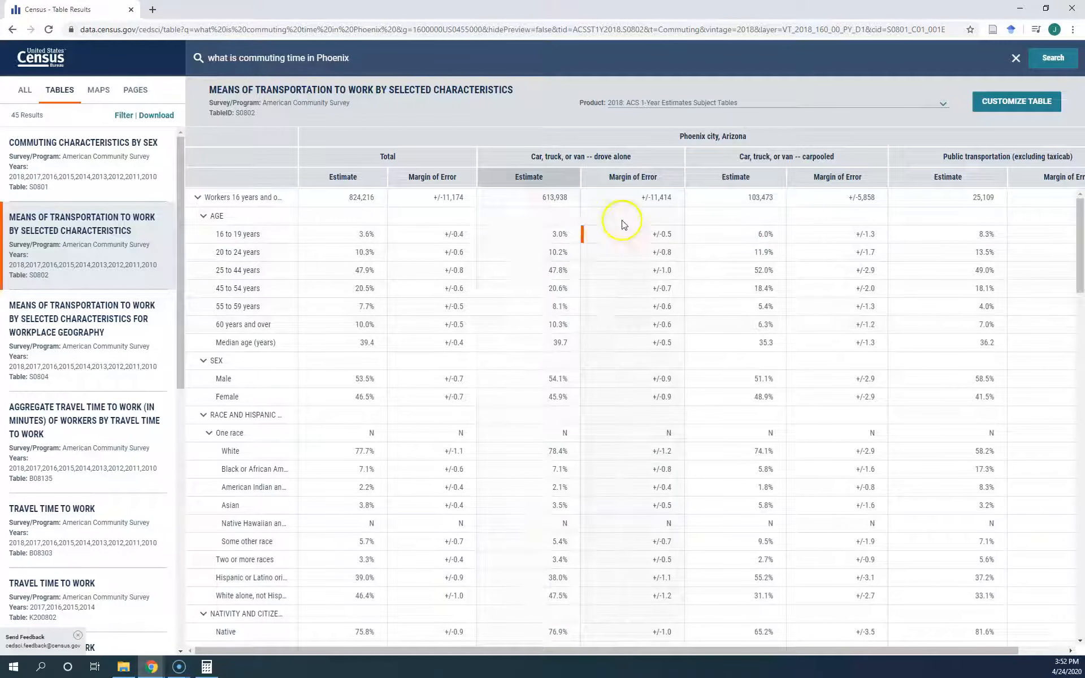
mouse_move(154, 115)
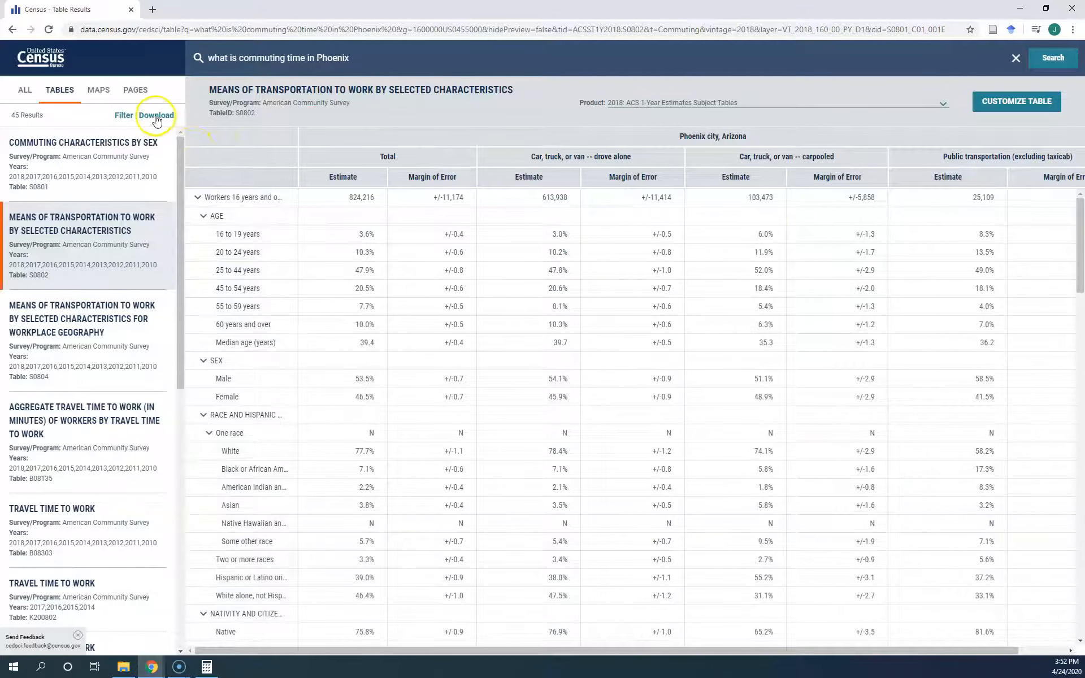
Mark the S0802 Means of Transportation table for download, review its 2018 CSV options, then hide them
click(157, 115)
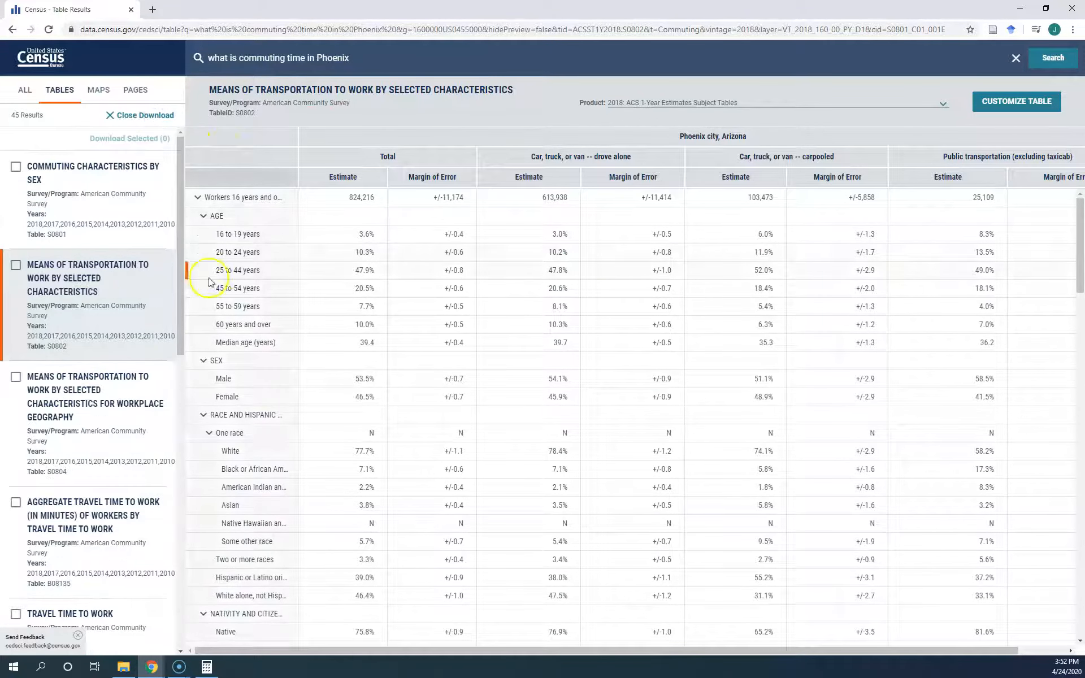
click(15, 264)
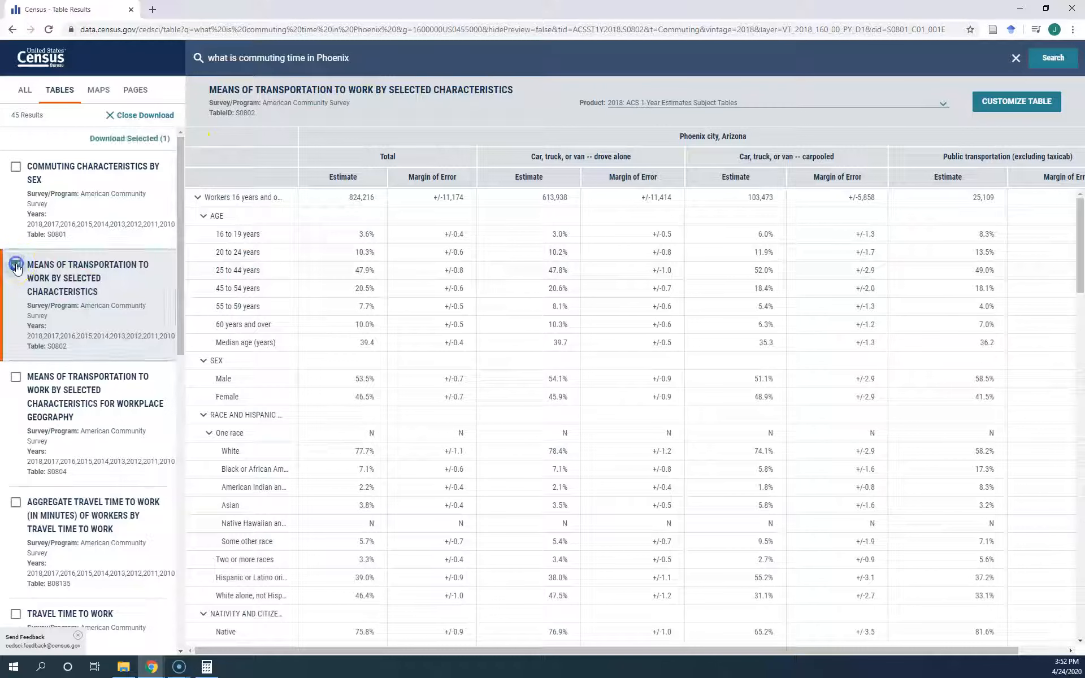
click(15, 264)
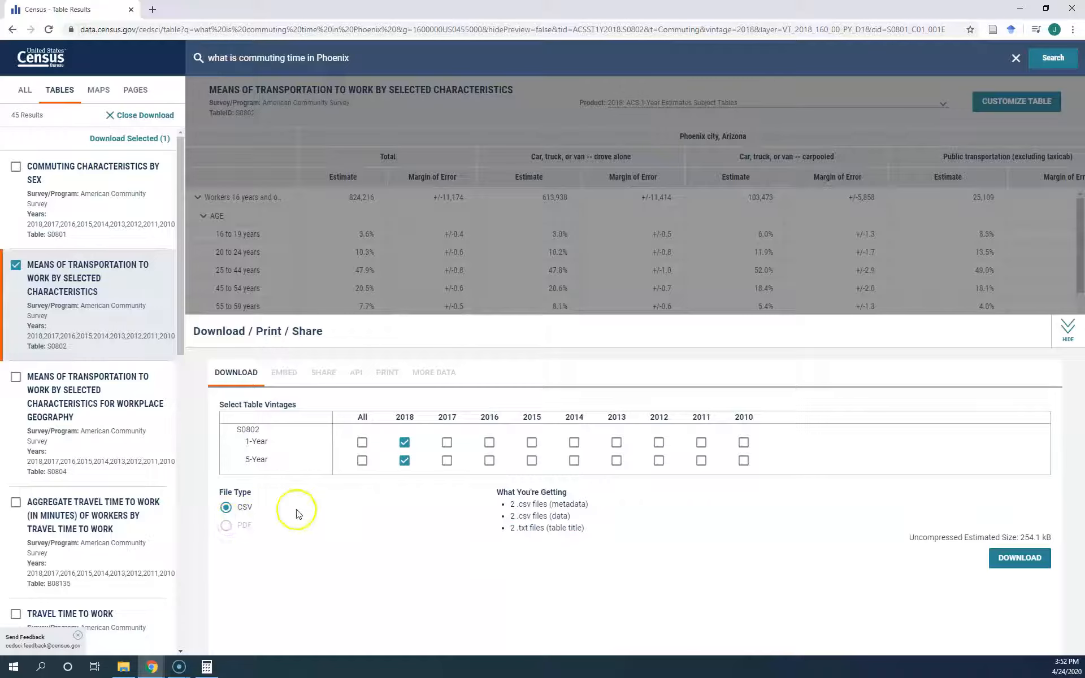
mouse_move(823, 450)
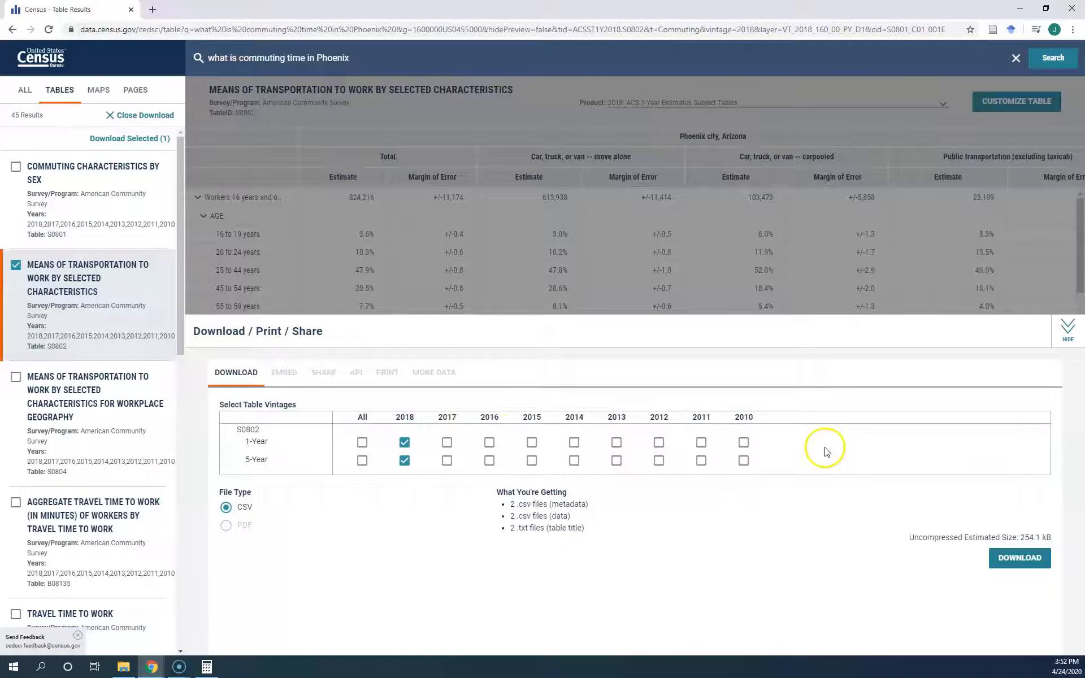
mouse_move(408, 408)
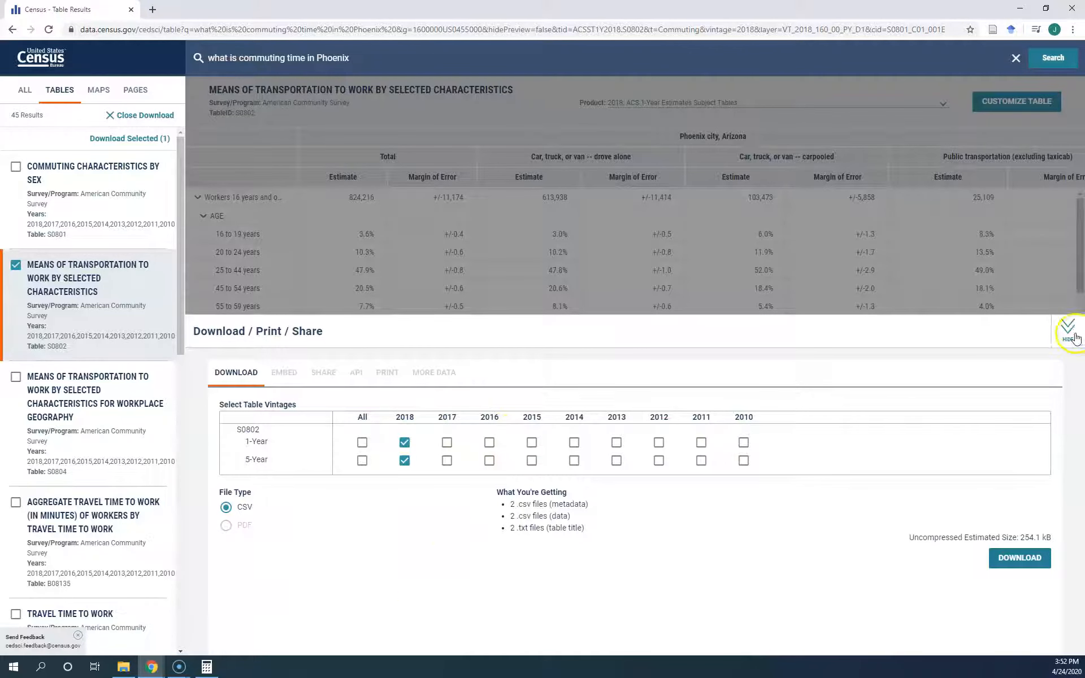
click(1072, 330)
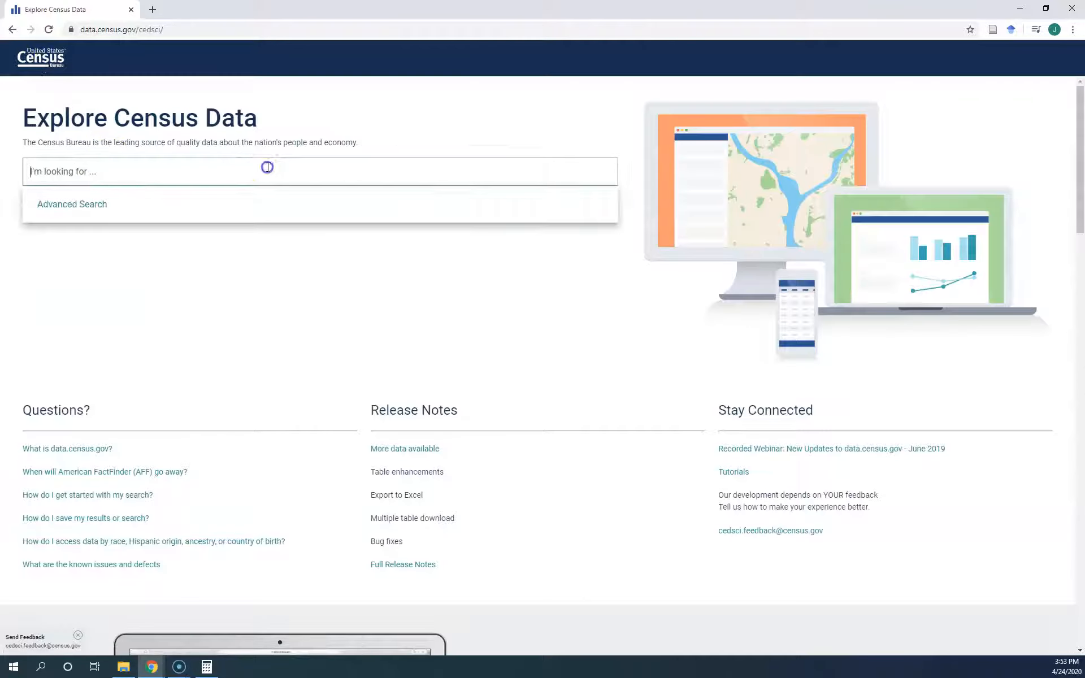
mouse_move(268, 171)
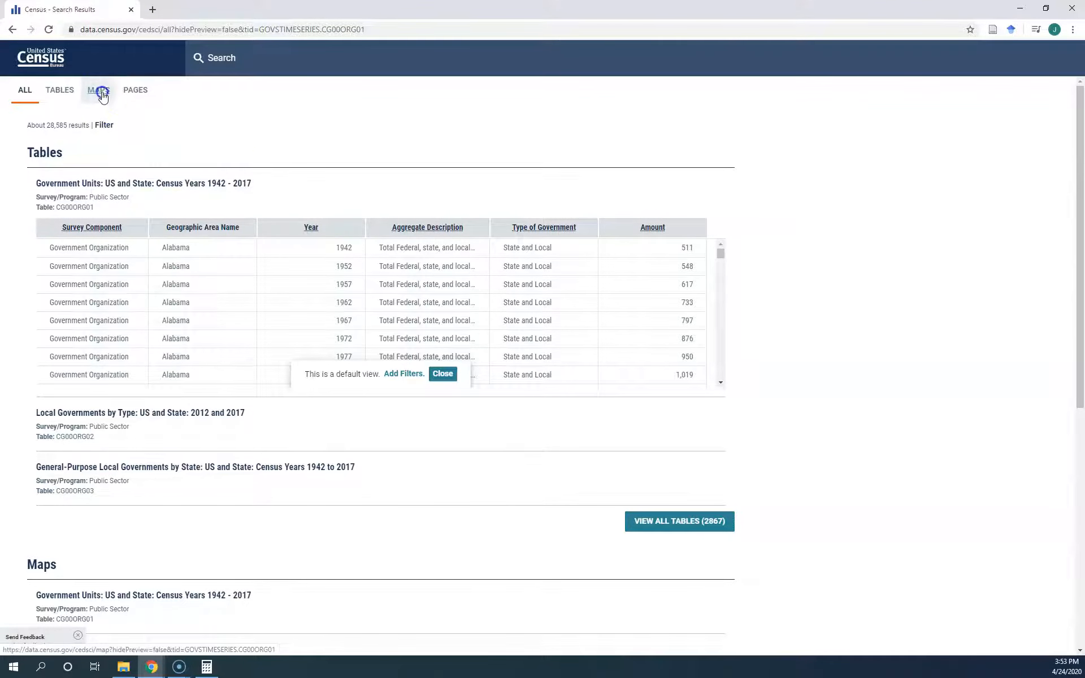
Switch results to Maps, zoom into the US map, and select Colorado
click(98, 89)
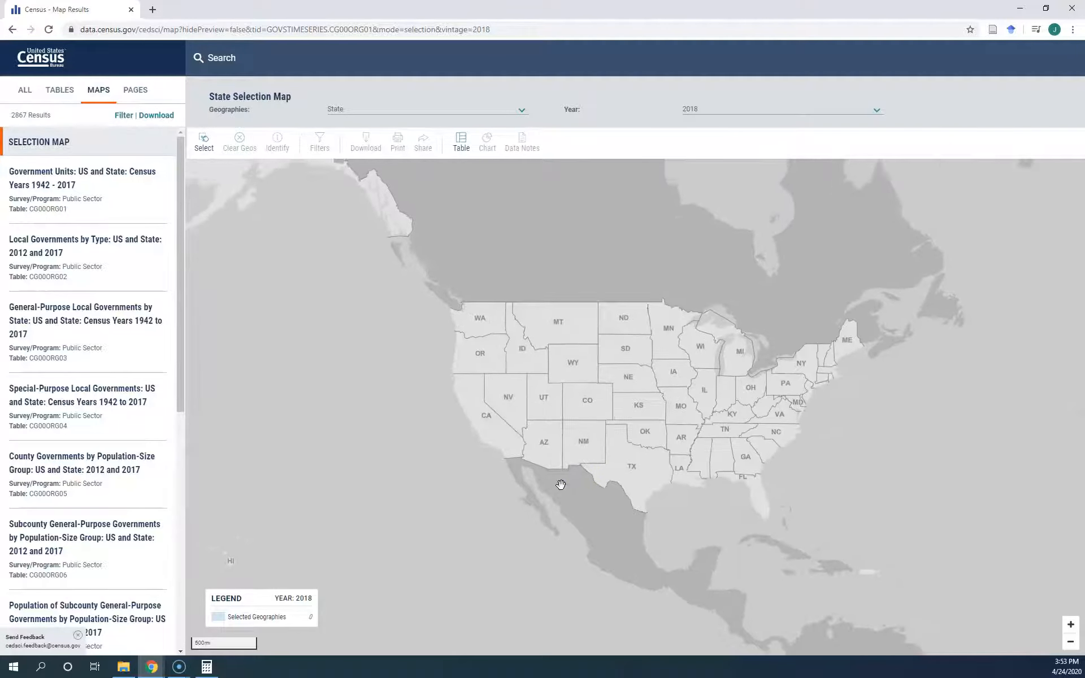
scroll(down, 3)
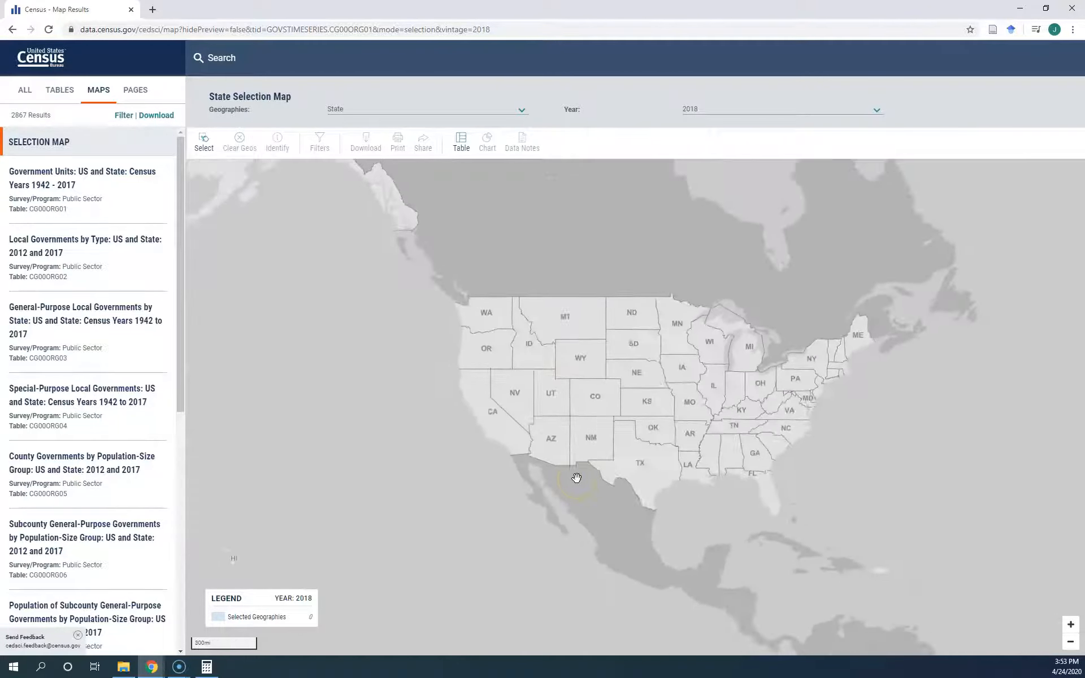
scroll(down, 3)
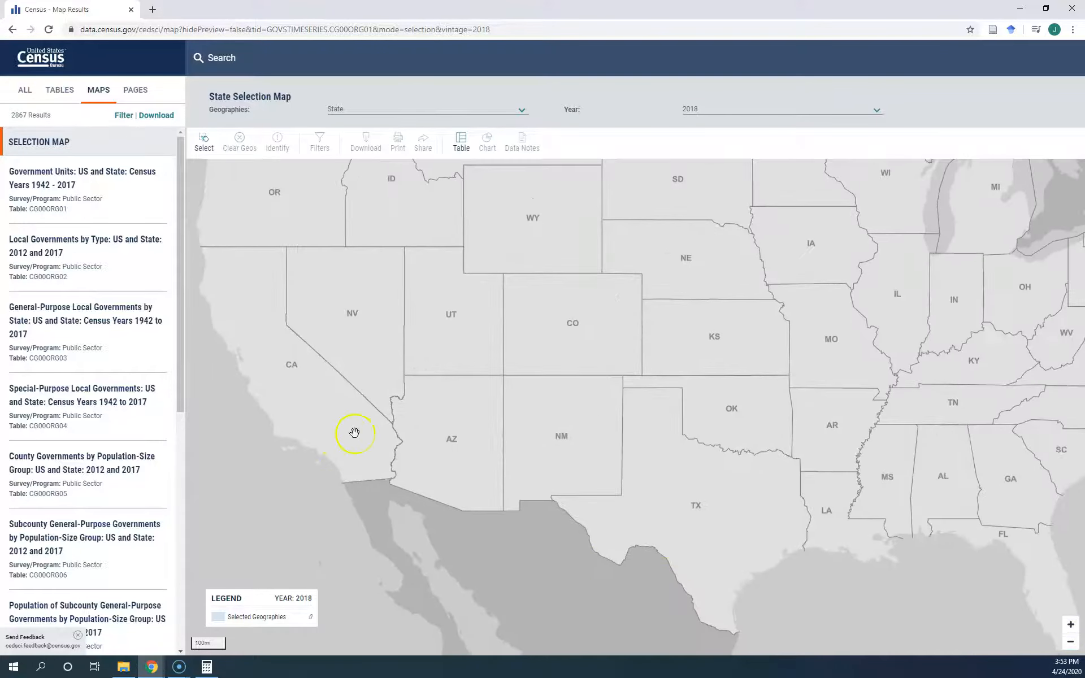
scroll(down, 3)
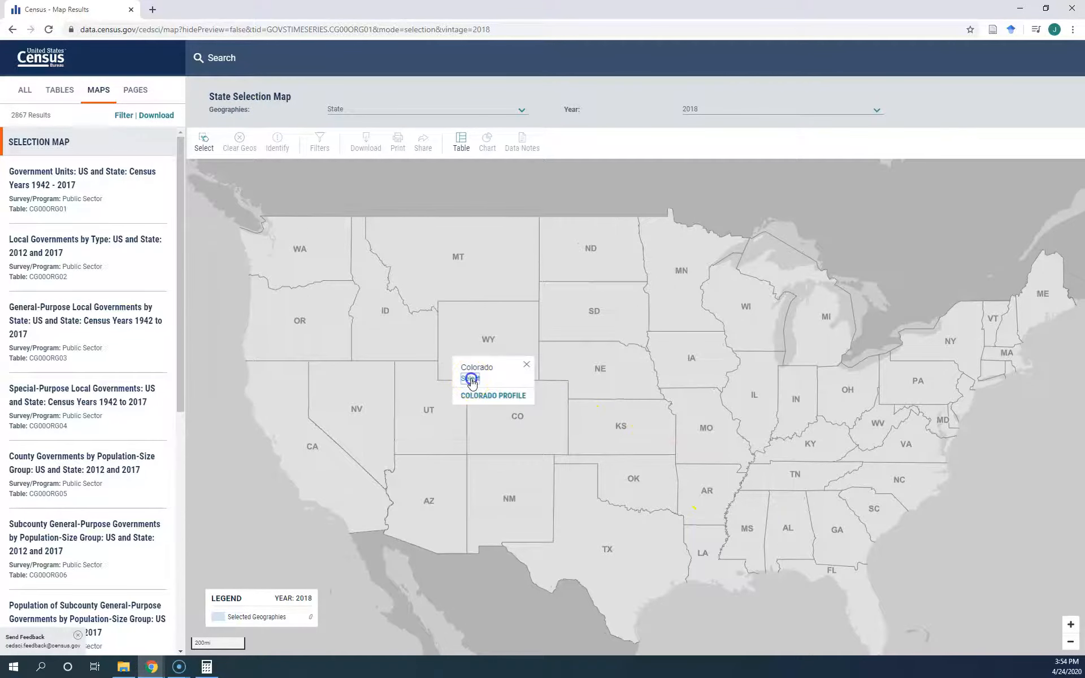
click(471, 380)
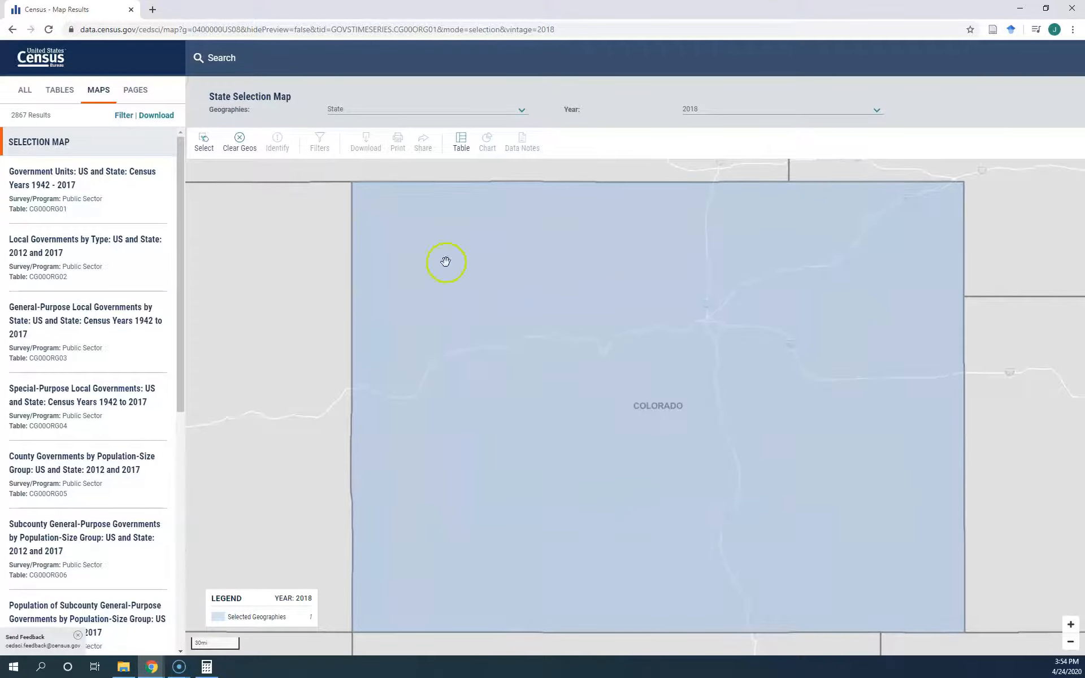
mouse_move(67, 557)
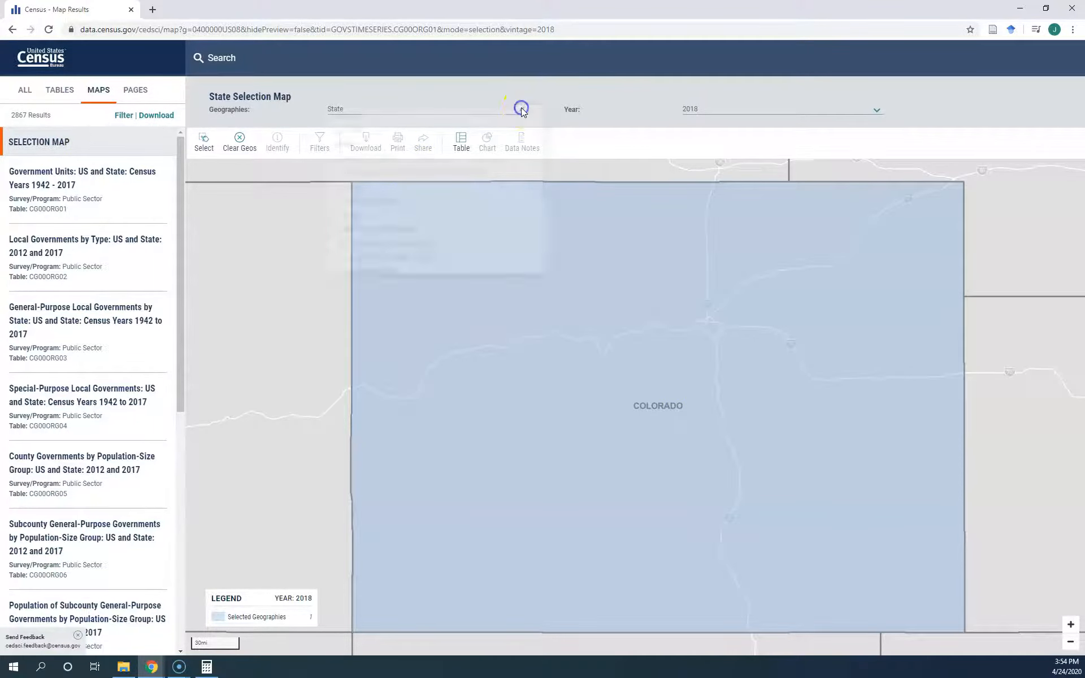
Open the Geographies dropdown and scroll toward American Indian/Alaska Native/Native Hawaiian Area
click(521, 108)
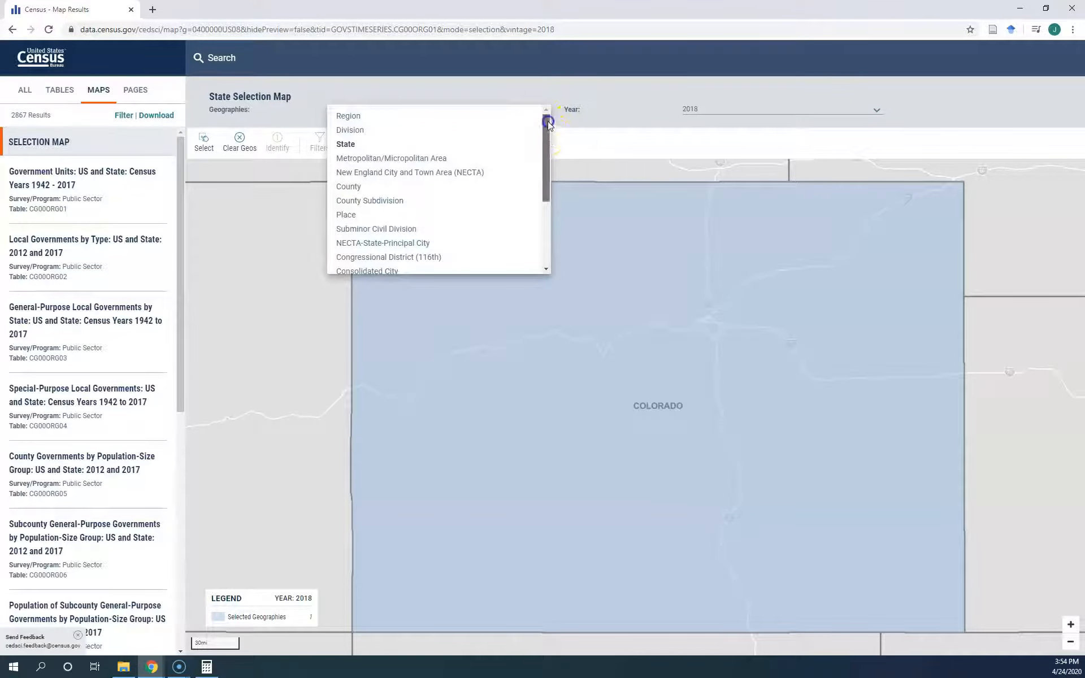
mouse_move(360, 117)
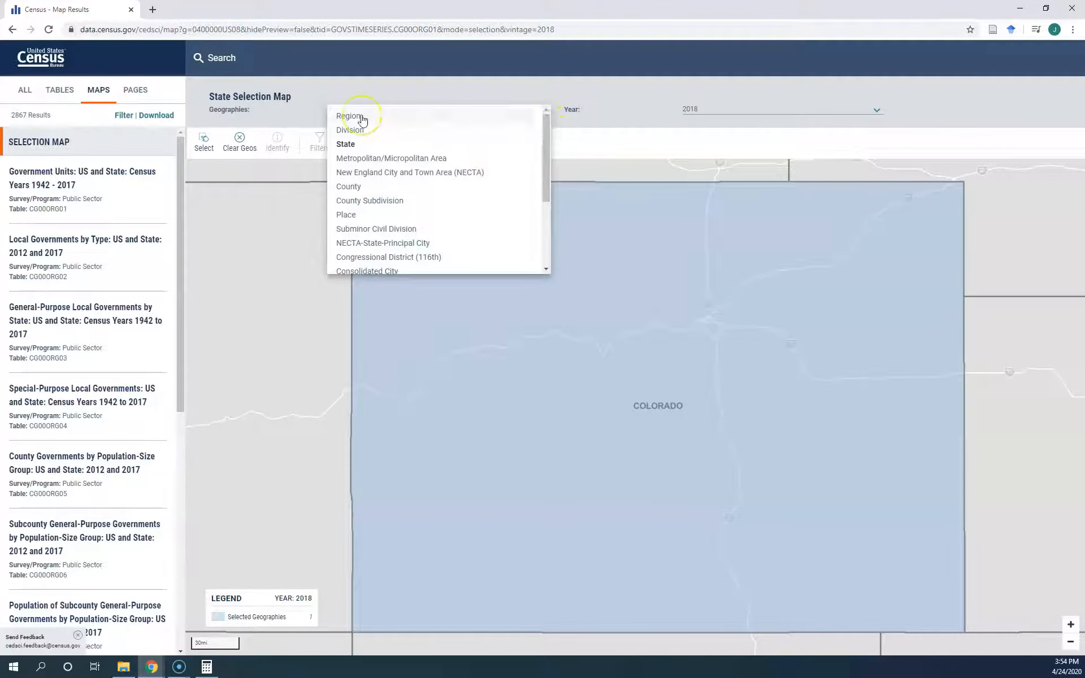
mouse_move(373, 154)
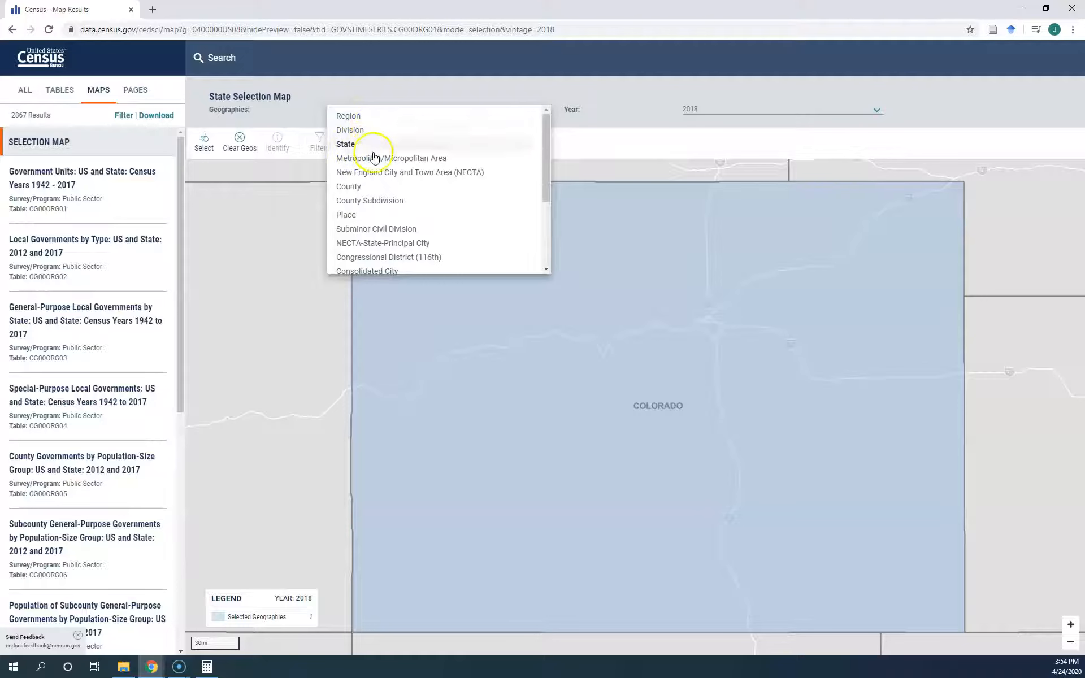
mouse_move(360, 179)
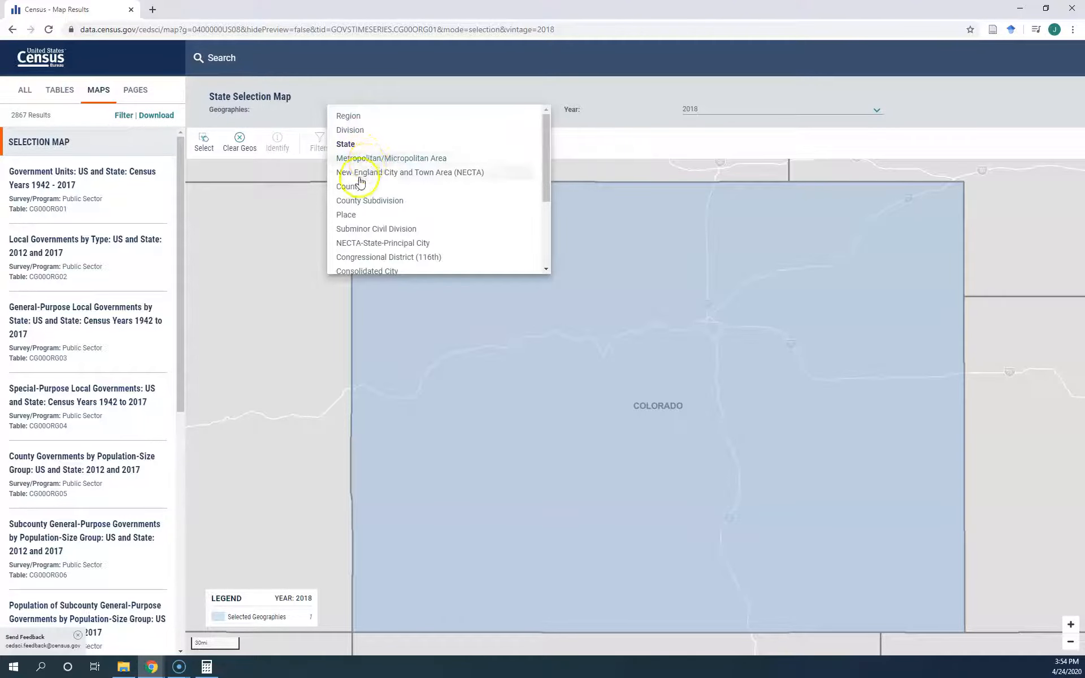
mouse_move(382, 200)
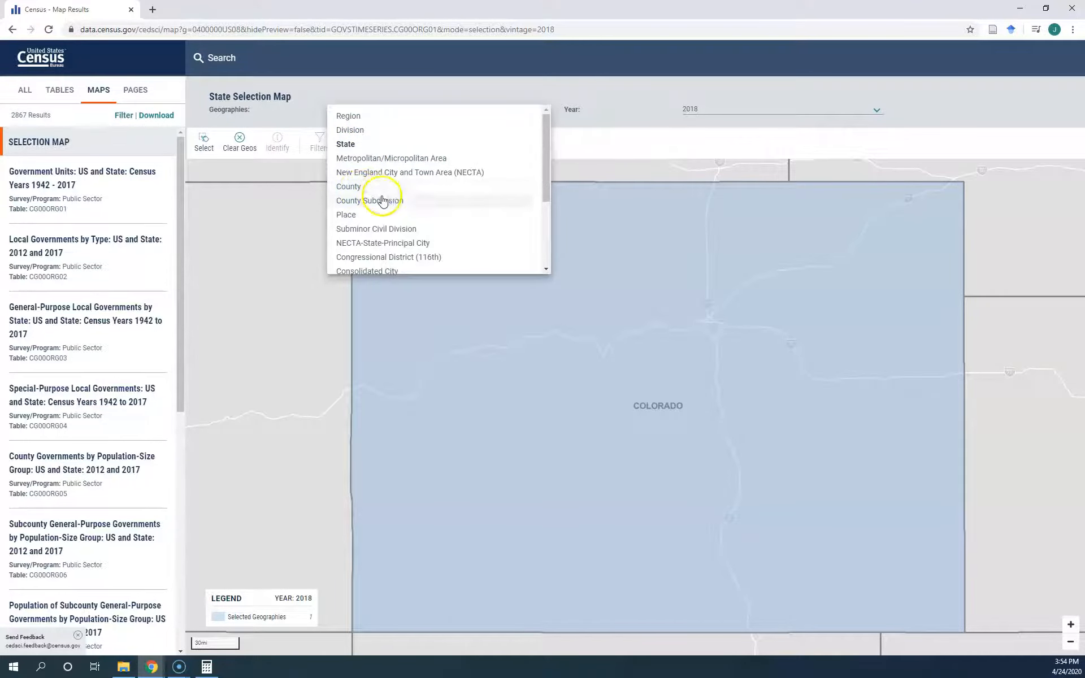
mouse_move(351, 215)
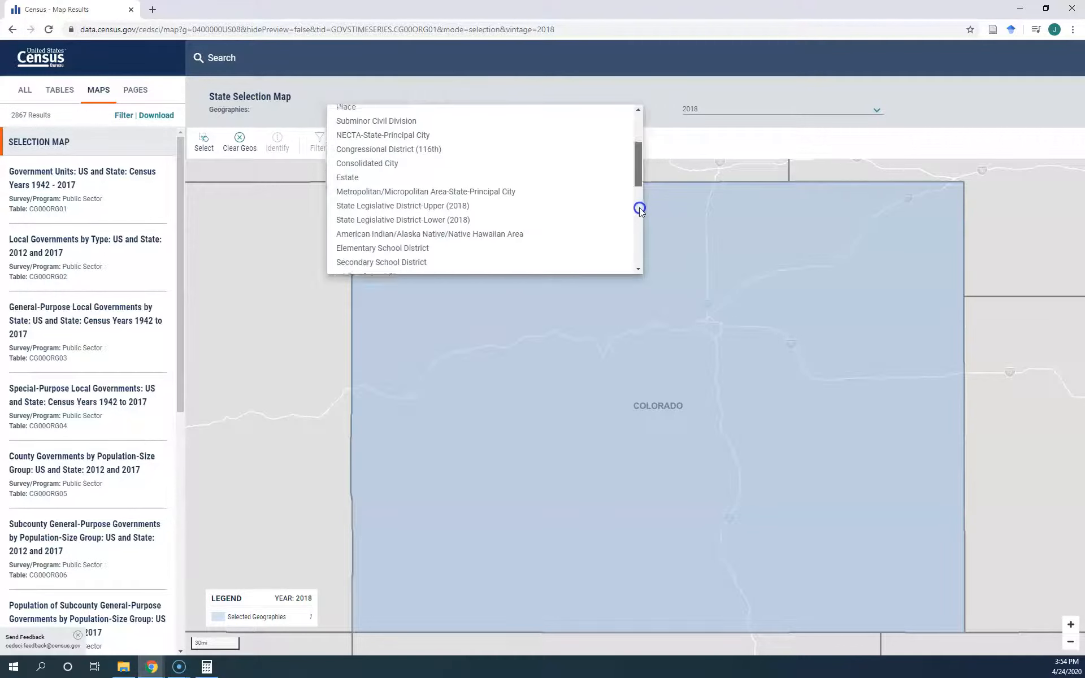
scroll(down, 3)
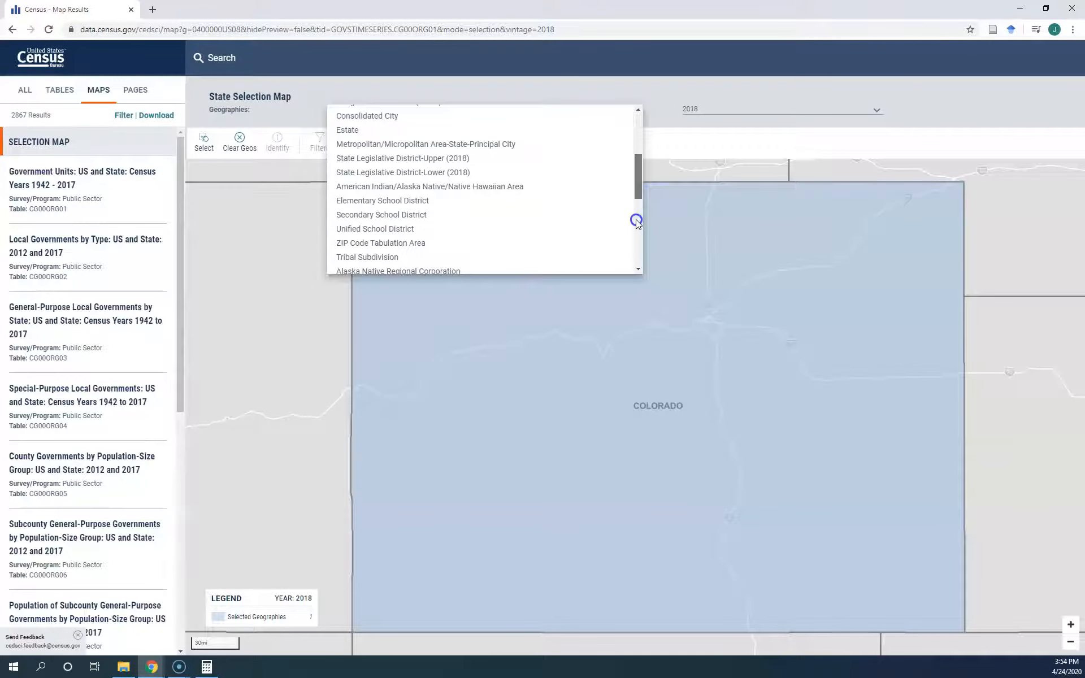
scroll(down, 3)
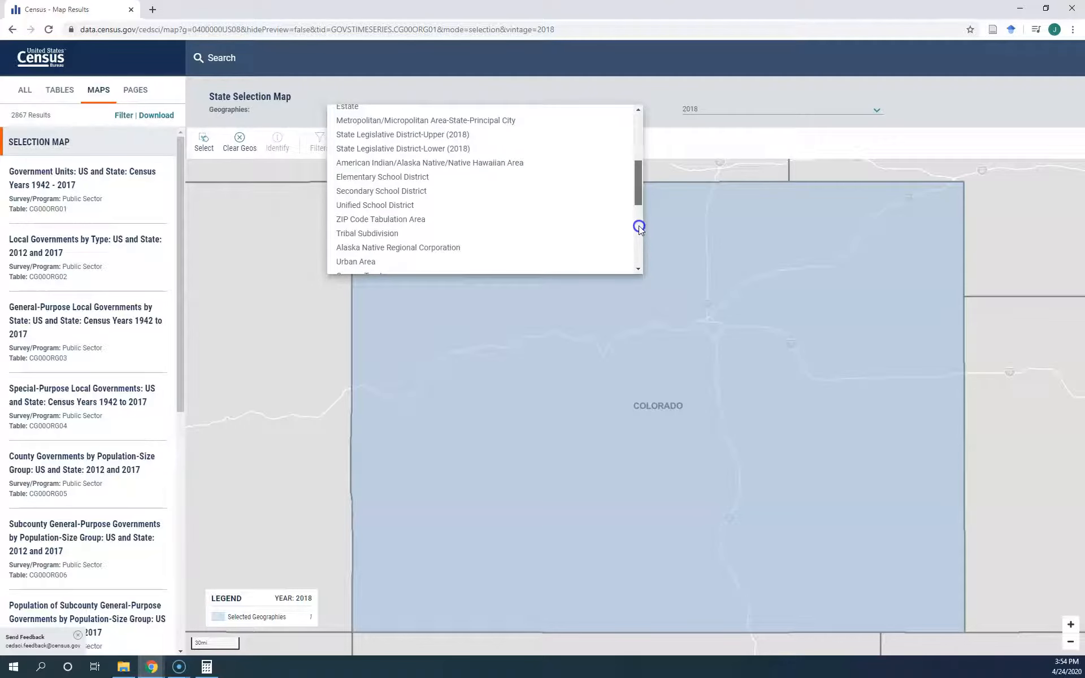
scroll(down, 3)
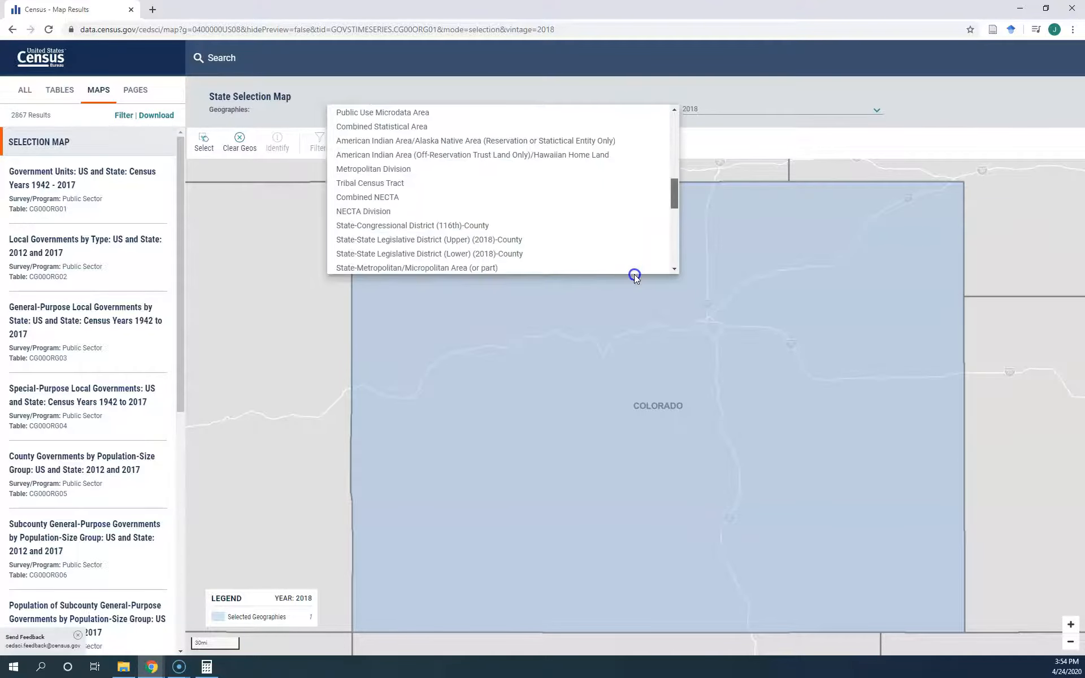
scroll(down, 3)
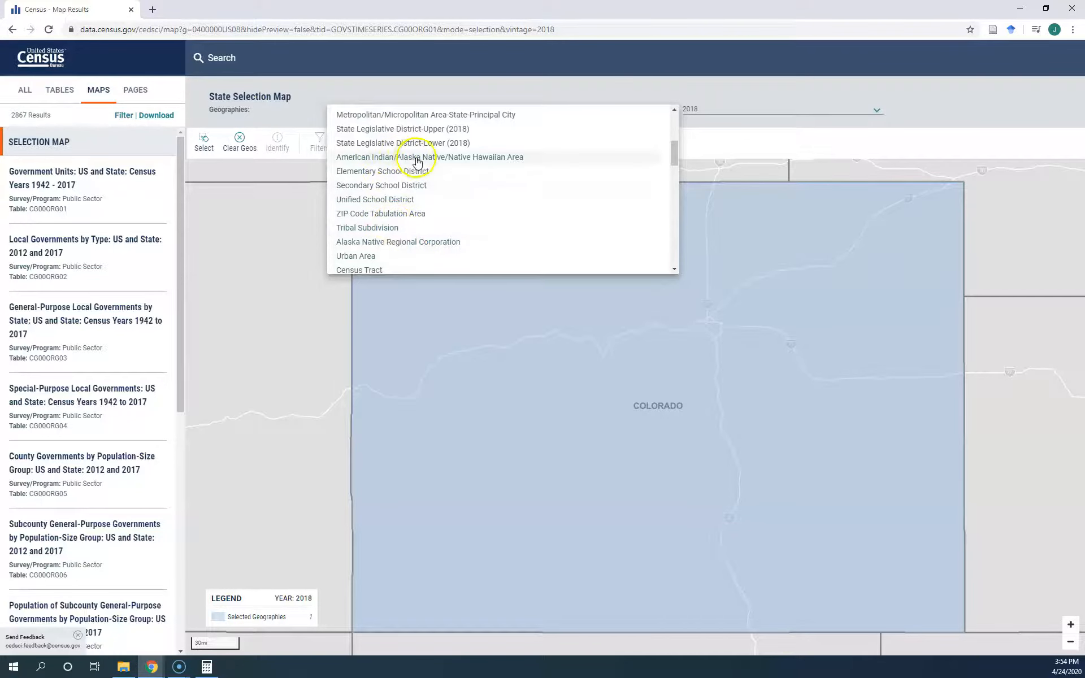
Use American Indian/Alaska Native/Native Hawaiian Area geographies and select Fort McDowell Yavapai Nation Resvn in Arizona
click(428, 157)
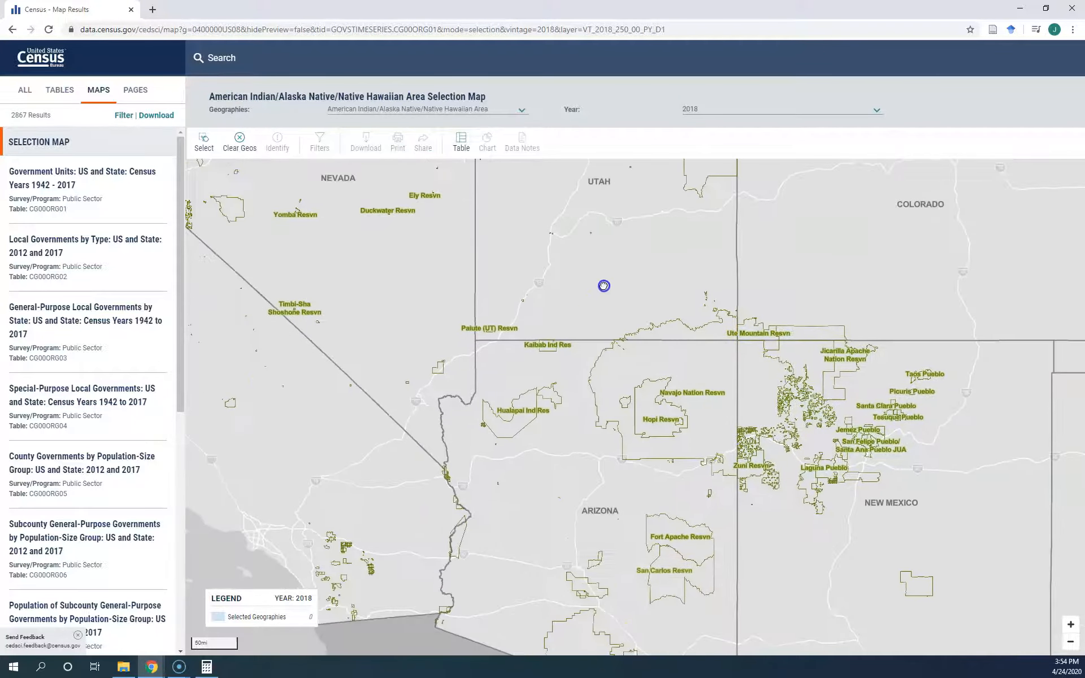
drag(604, 286, 574, 456)
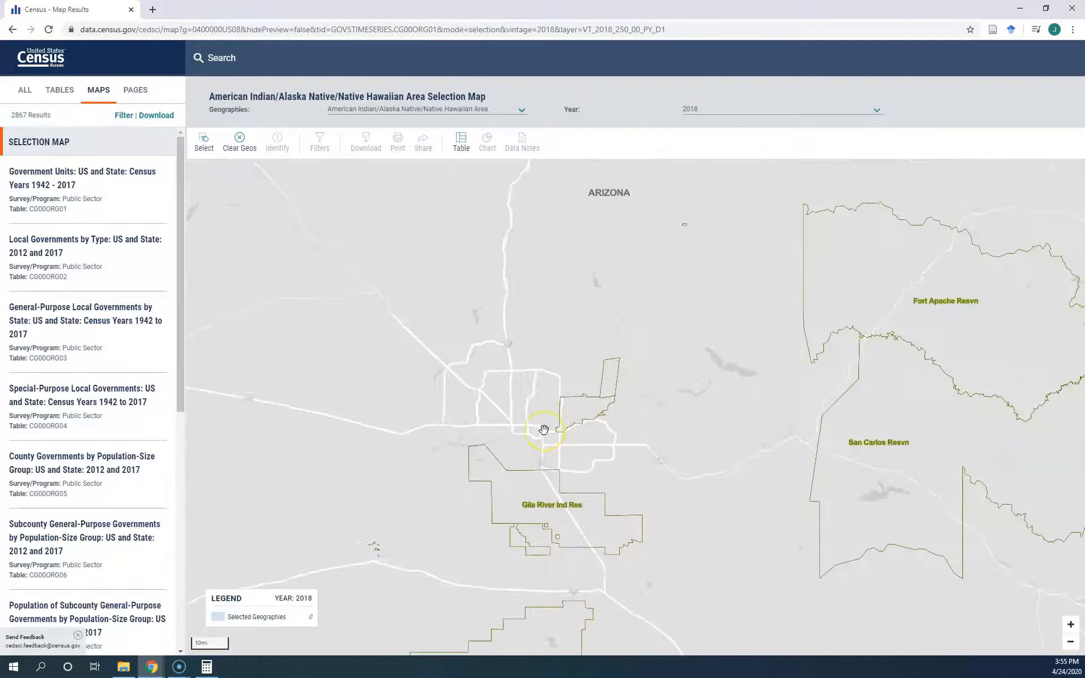
drag(544, 428, 648, 335)
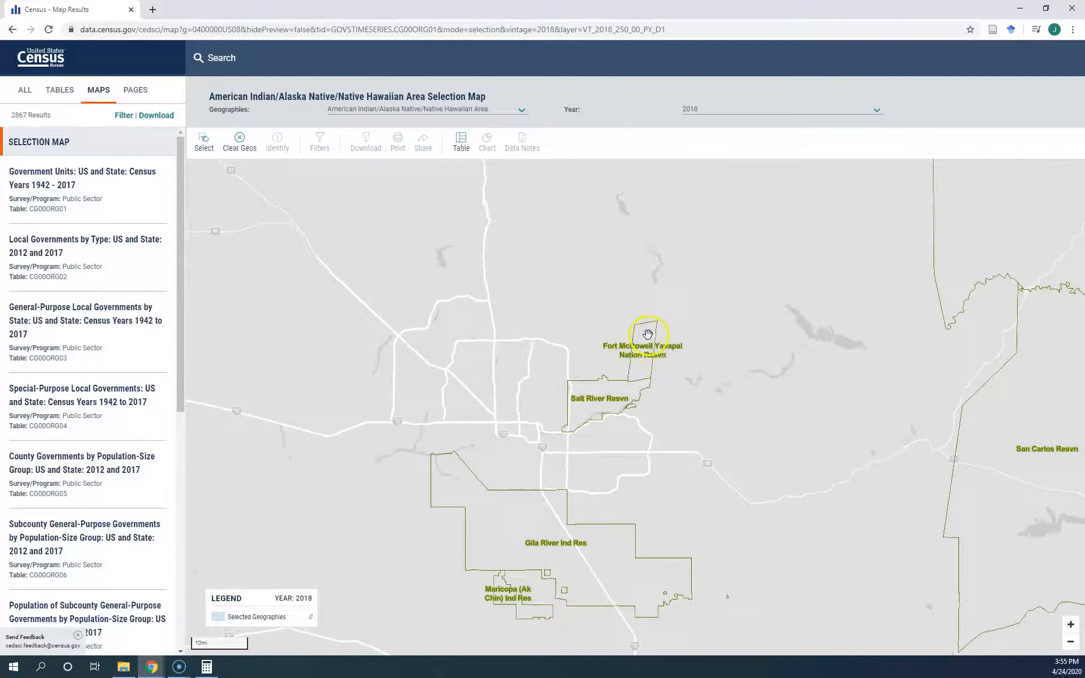
click(647, 335)
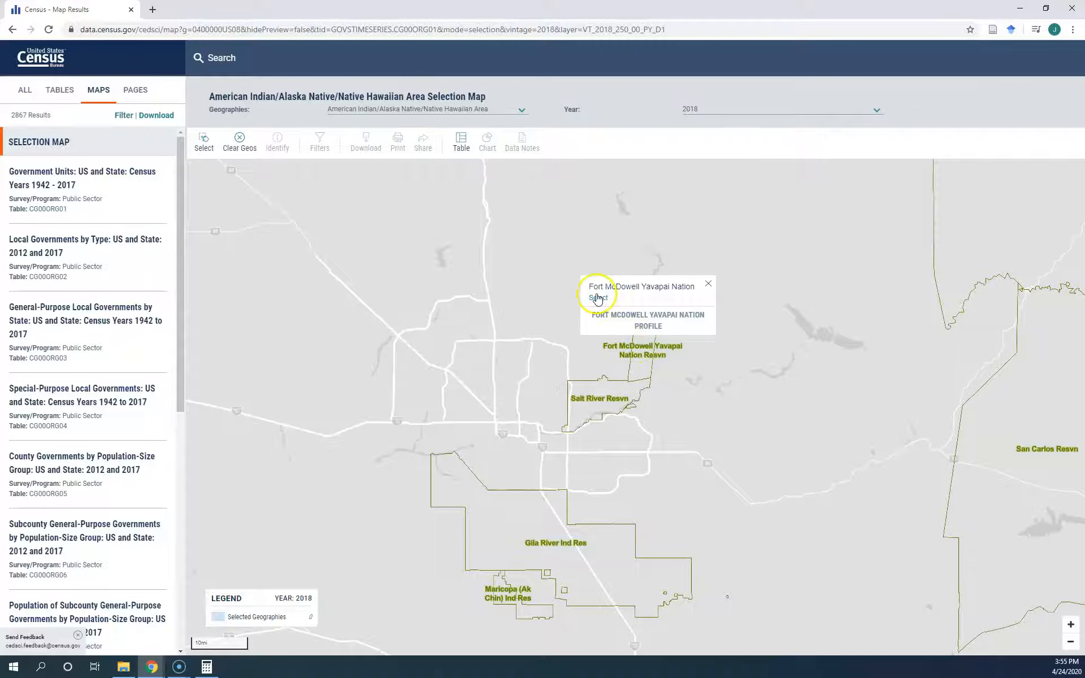
click(600, 298)
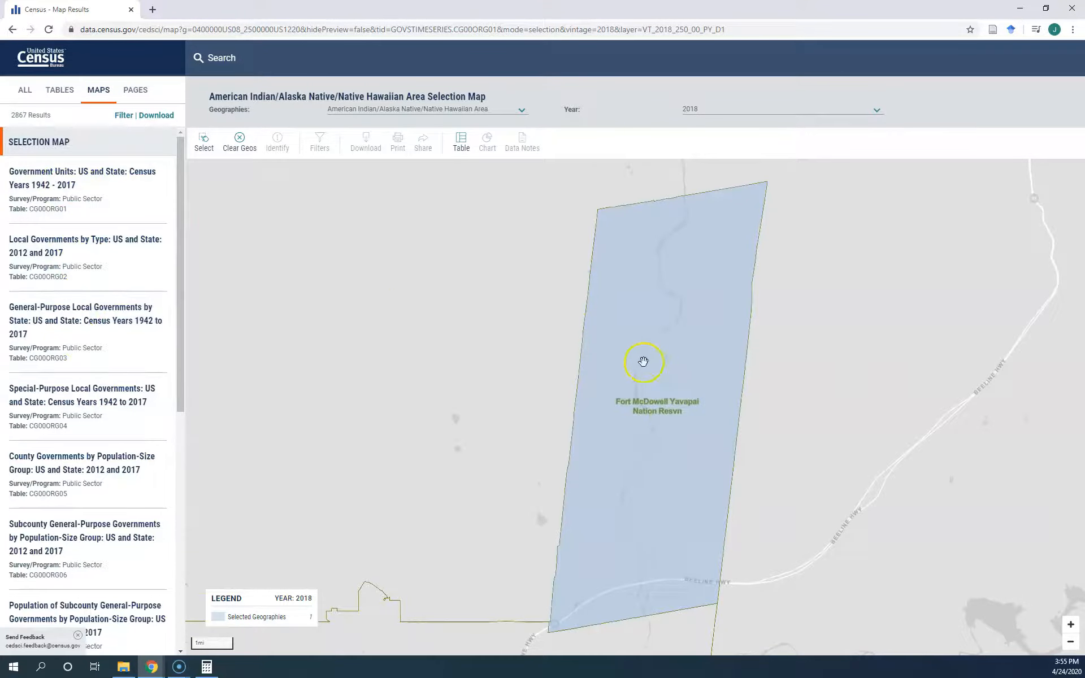
click(874, 109)
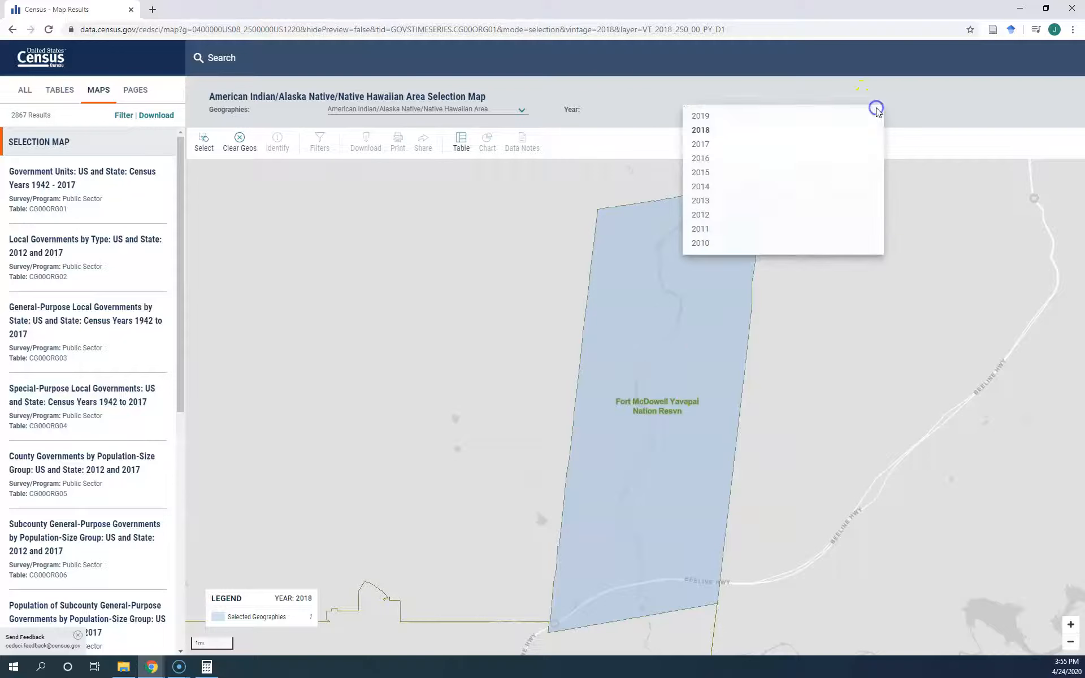
mouse_move(700, 172)
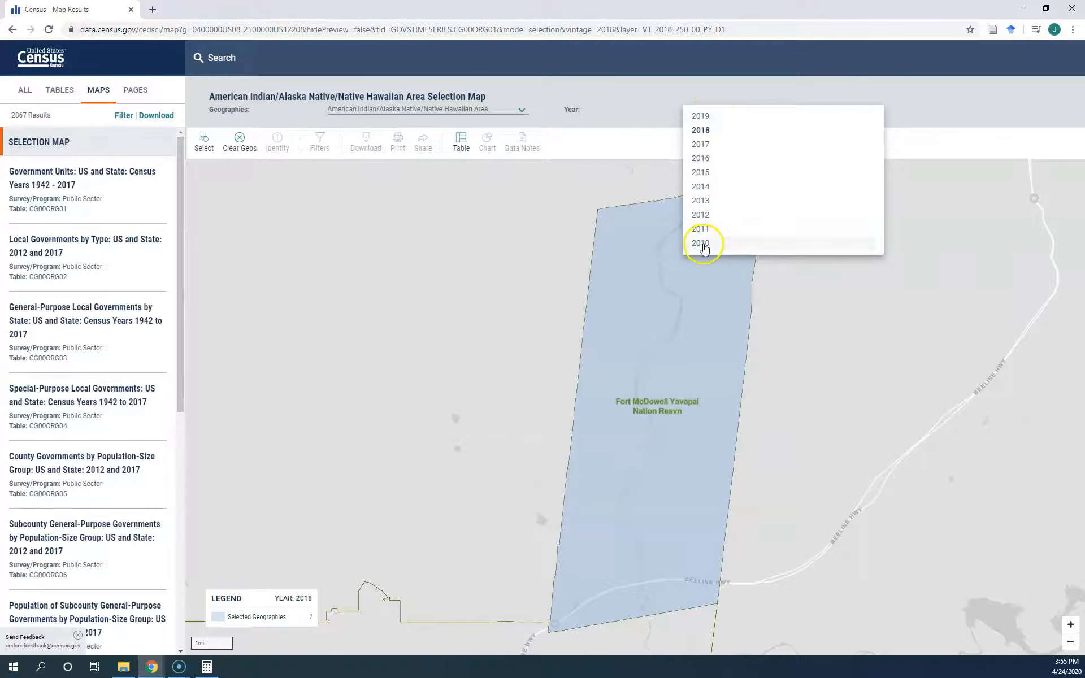
Set the map year to 2010 and map the Age and Sex estimate
click(700, 243)
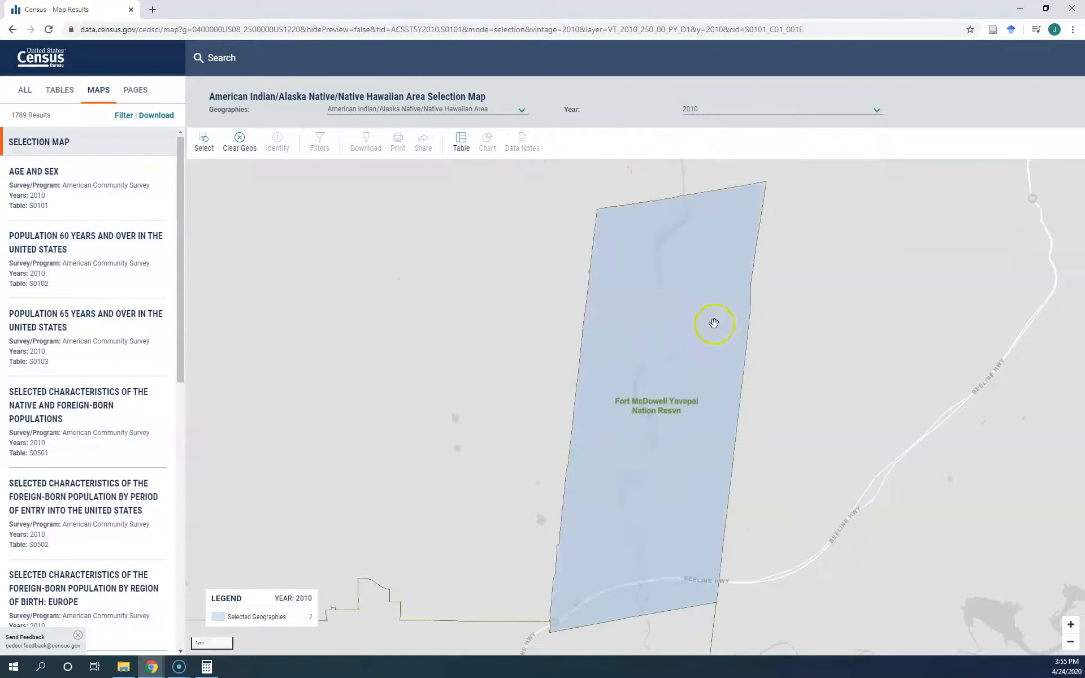
click(780, 109)
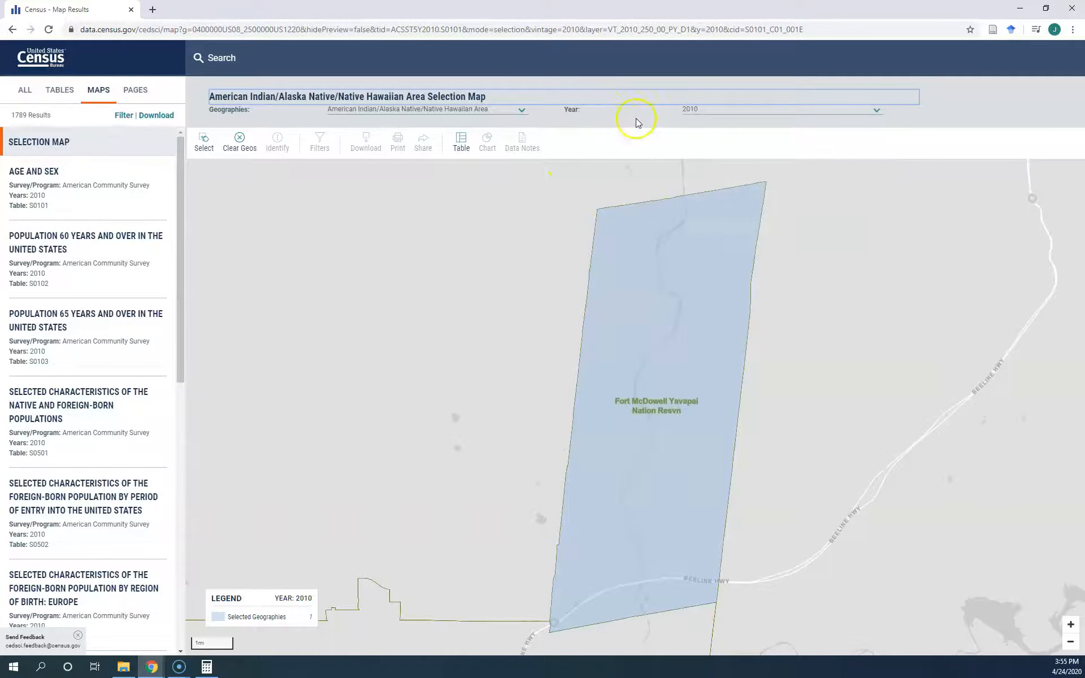
mouse_move(78, 270)
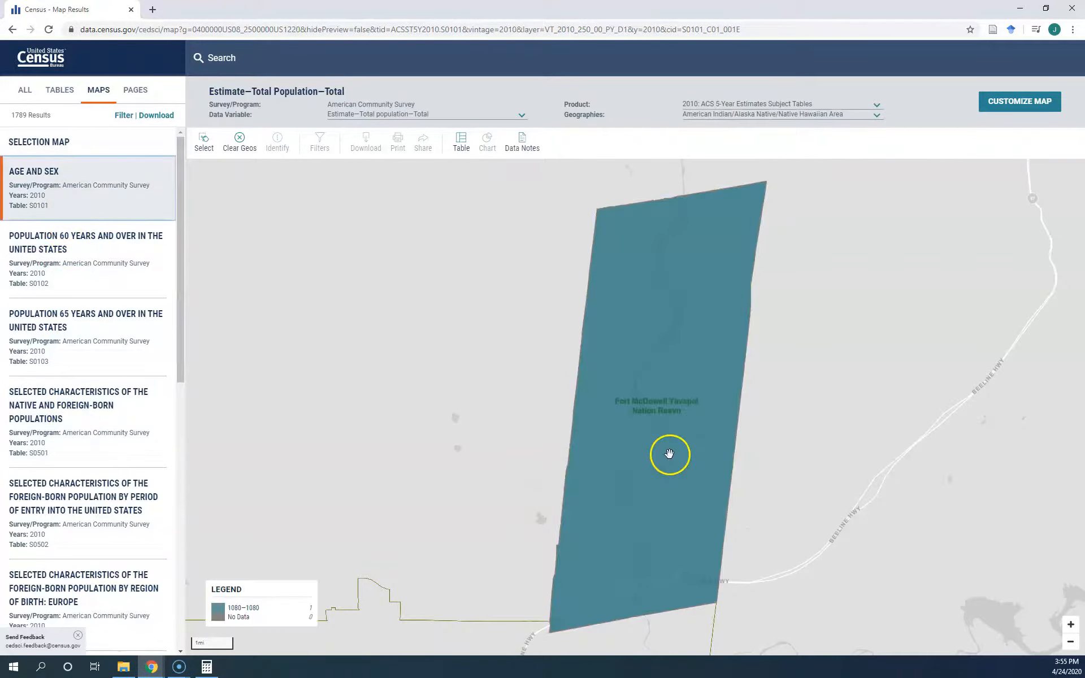
mouse_move(150, 164)
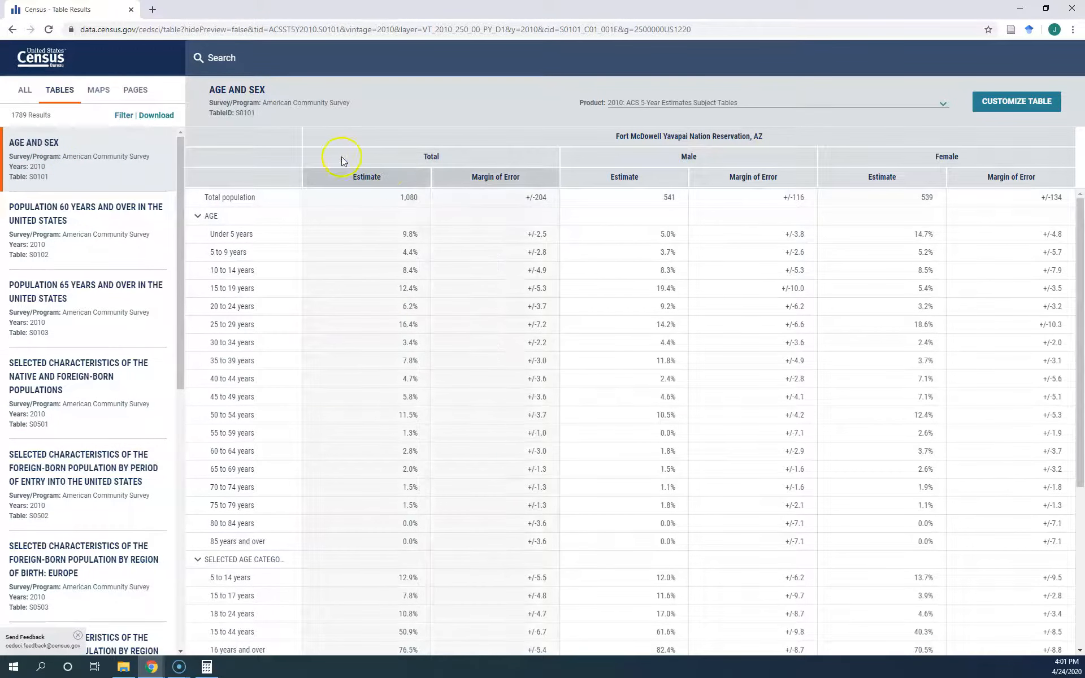
mouse_move(359, 156)
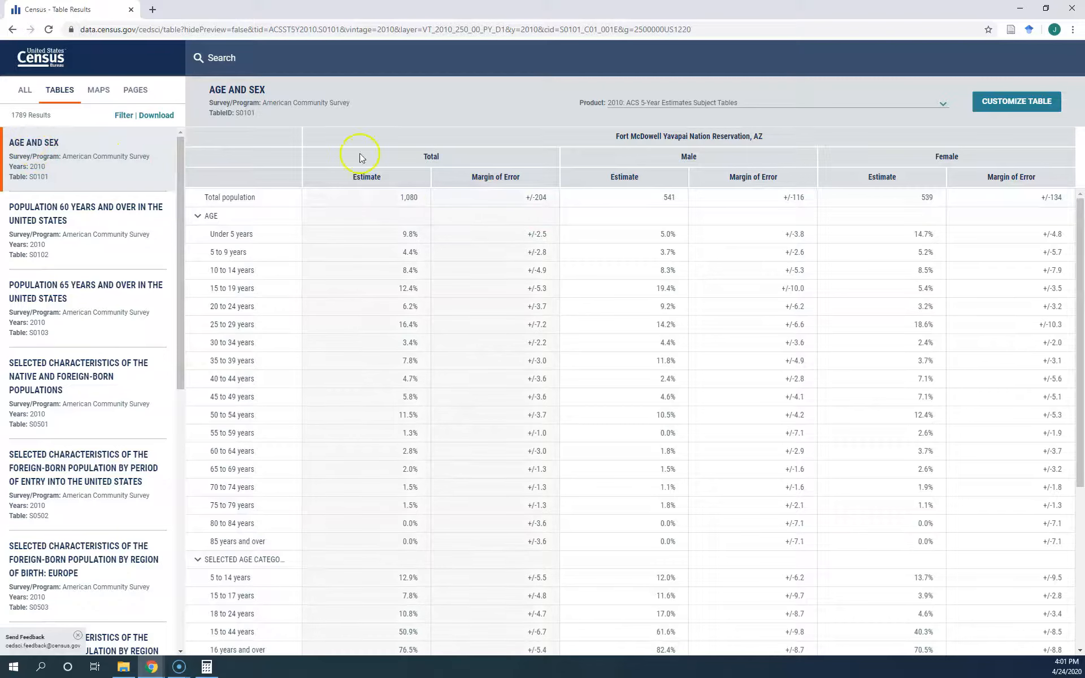
mouse_move(856, 133)
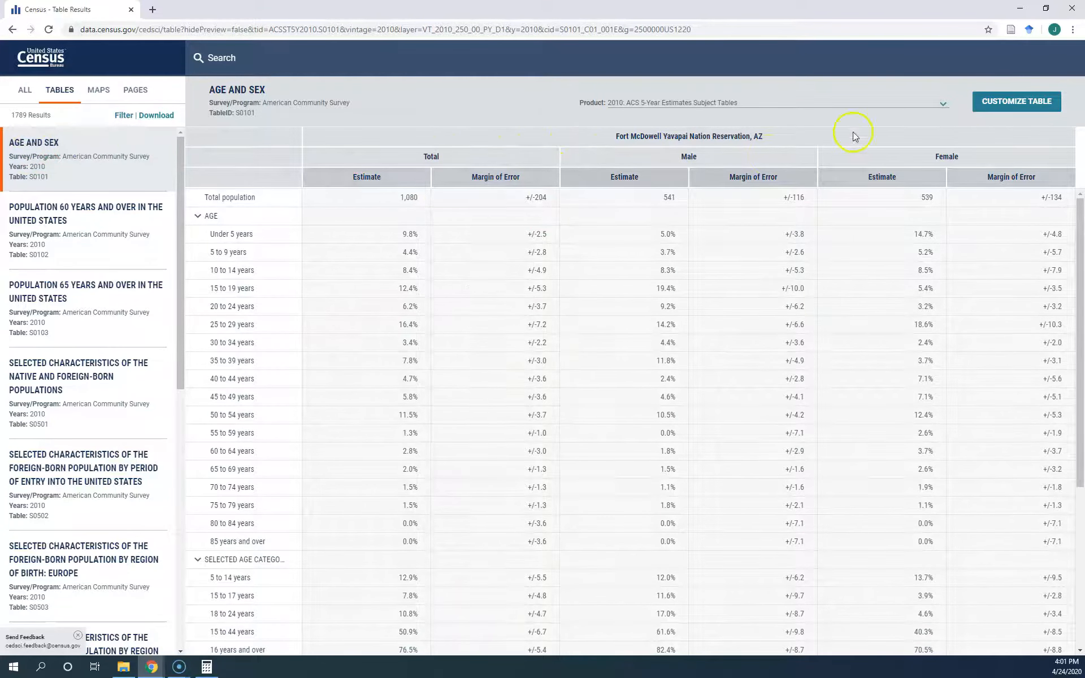
Scroll through the 2010 Fort McDowell Age and Sex table, total population 1,080
scroll(down, 3)
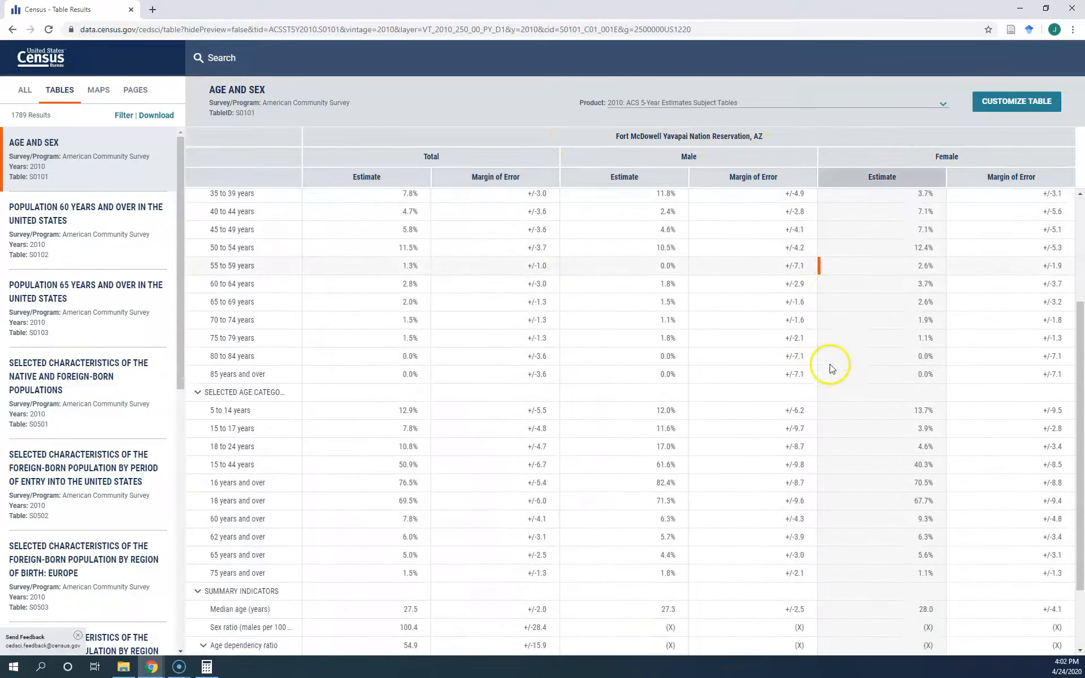
scroll(down, 3)
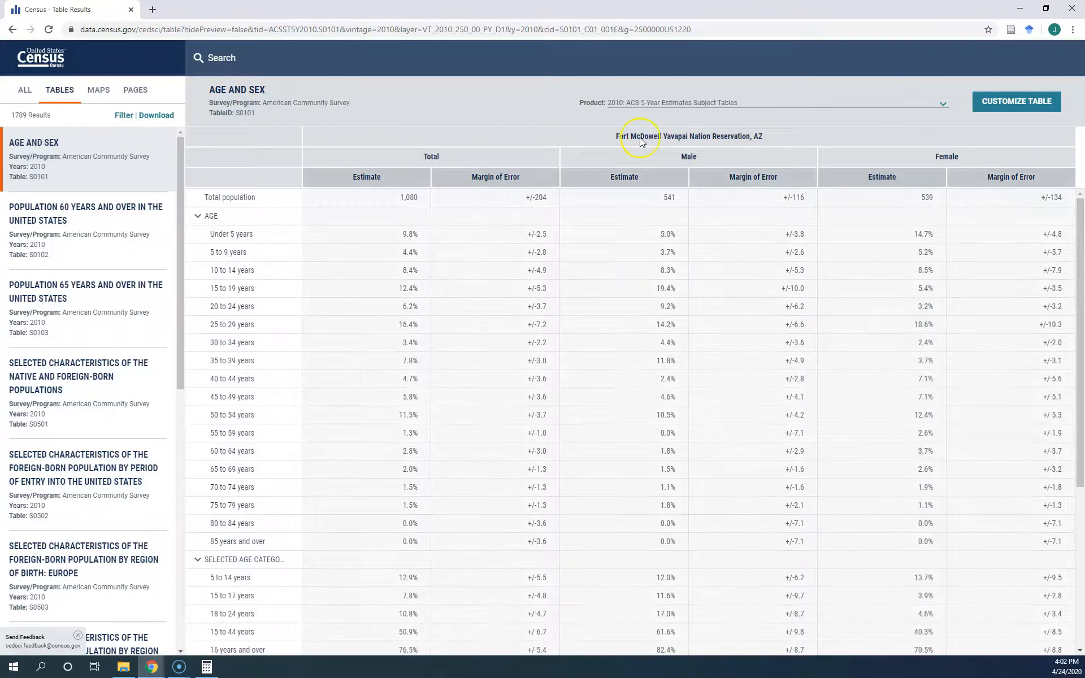
mouse_move(865, 155)
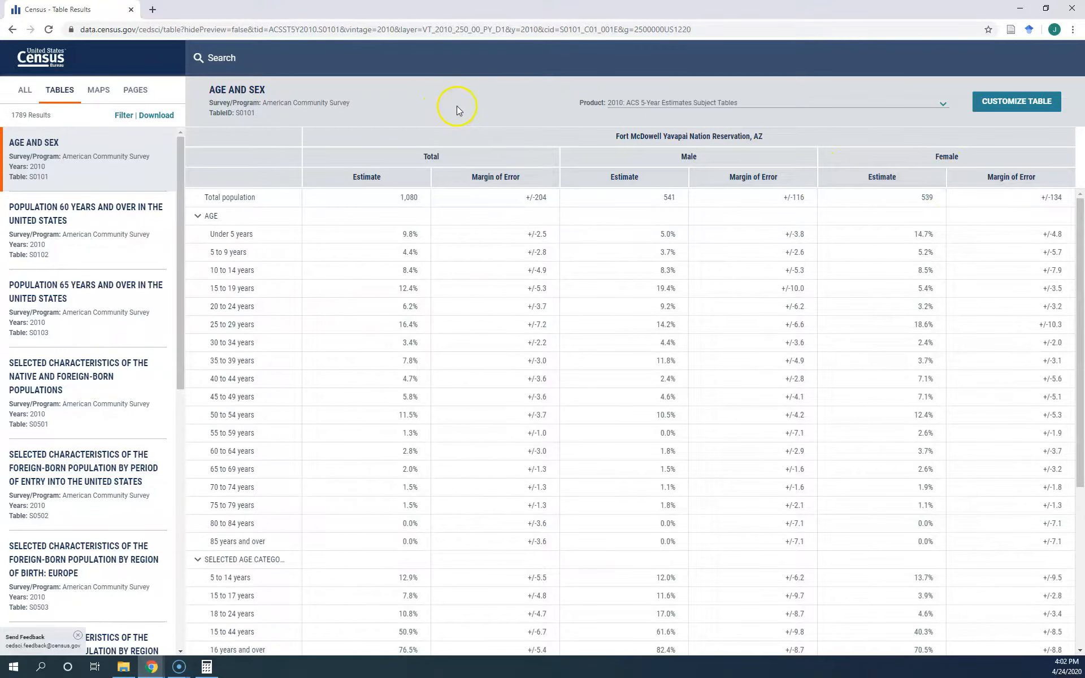
mouse_move(512, 101)
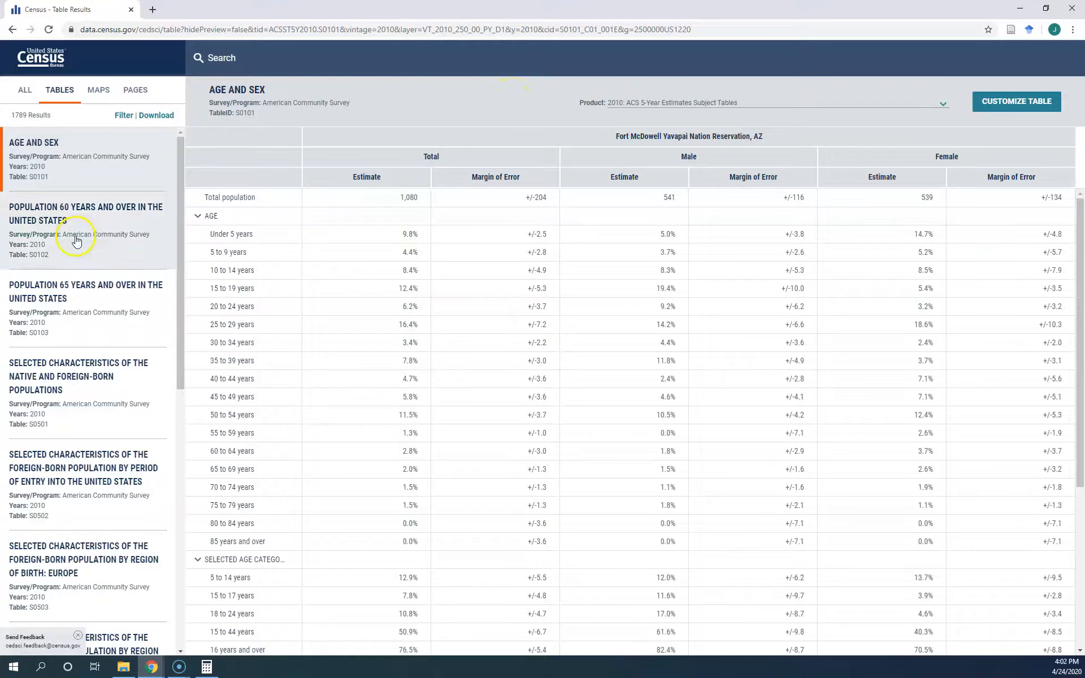
click(85, 230)
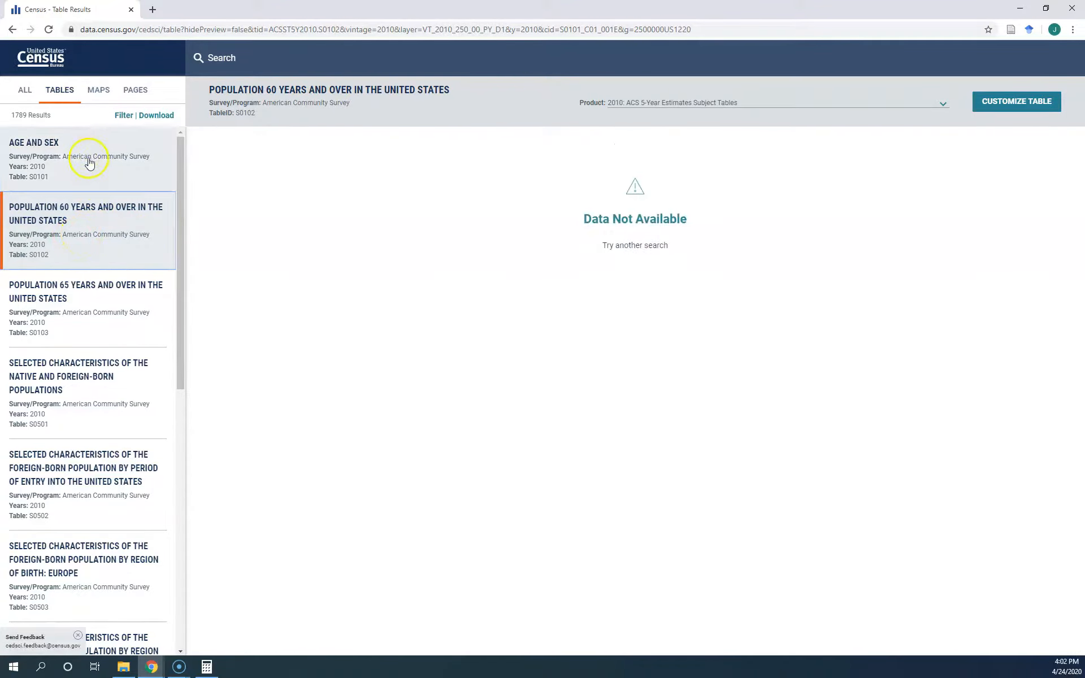
click(34, 142)
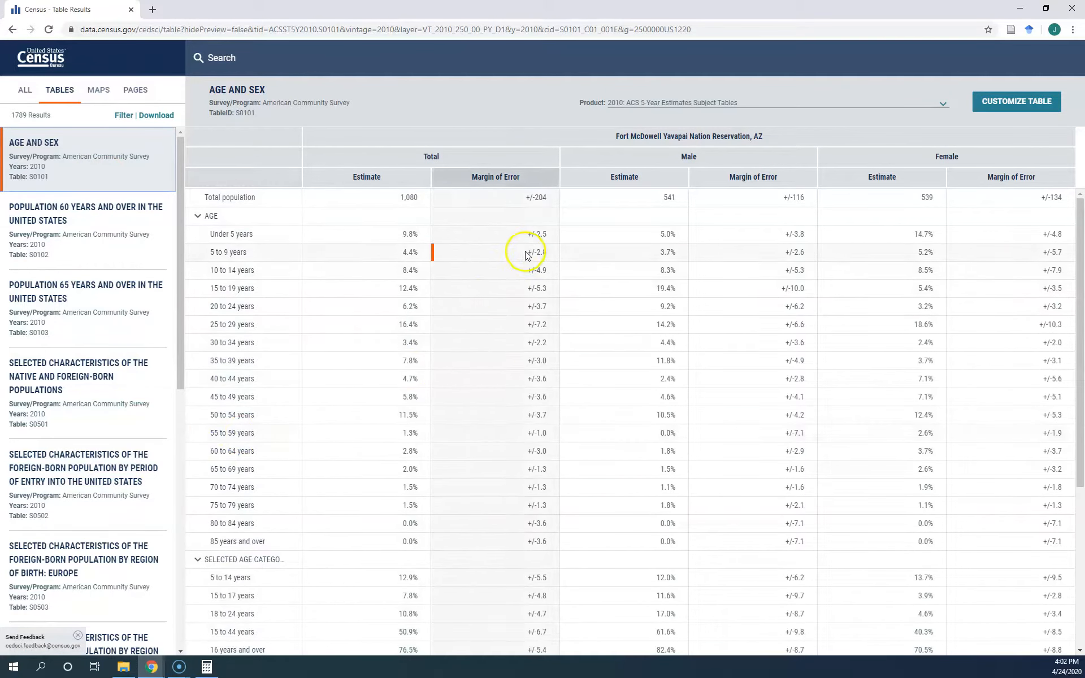
mouse_move(477, 108)
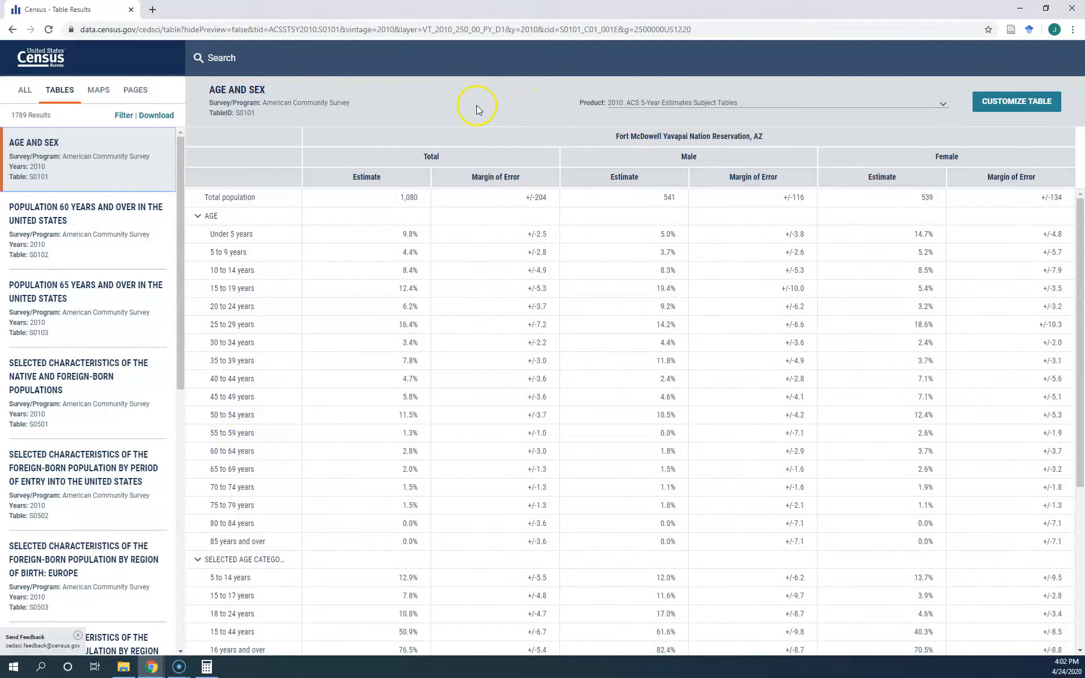